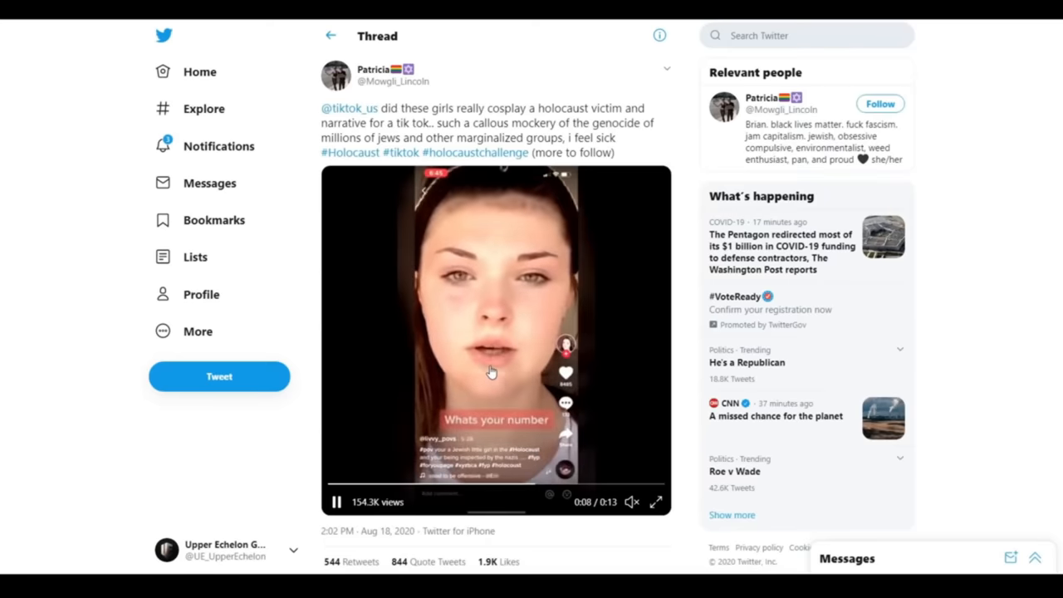
Scroll through the Twitter thread's embedded Holocaust-victim cosplay TikTok videos.
scroll("down", 3)
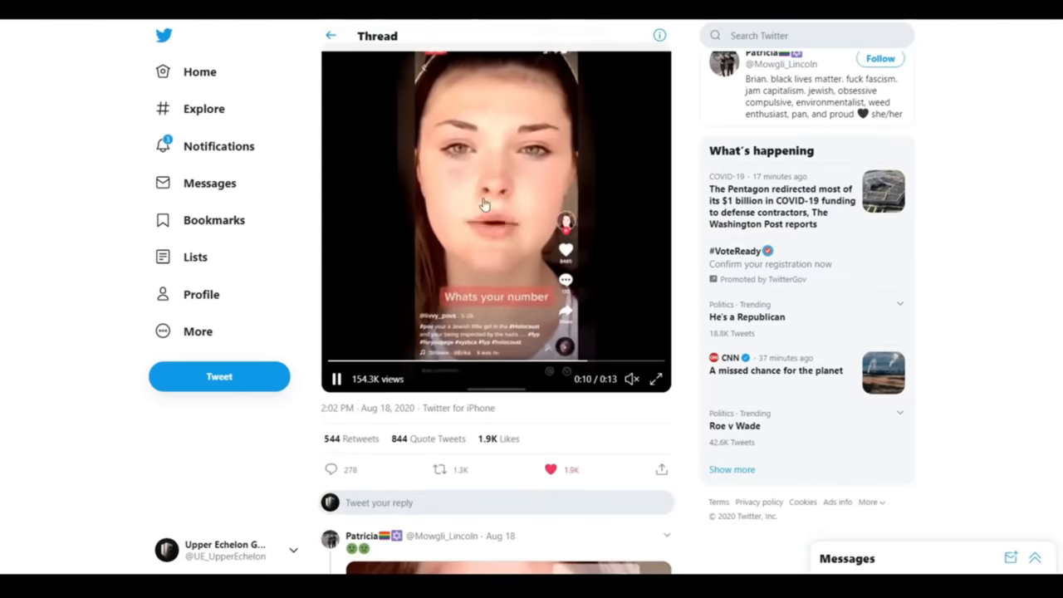
scroll("down", 3)
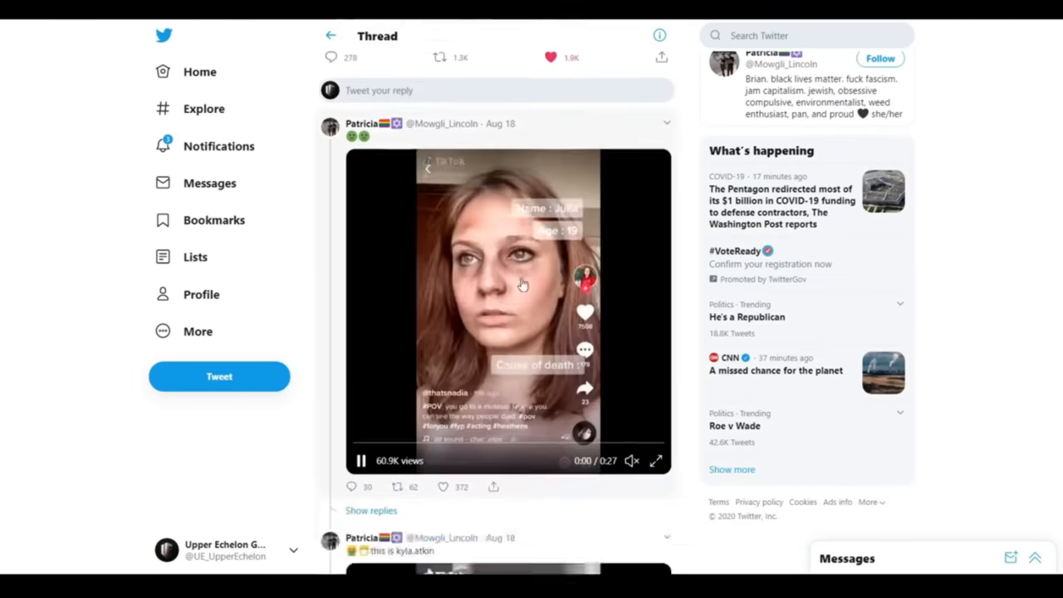
scroll("down", 3)
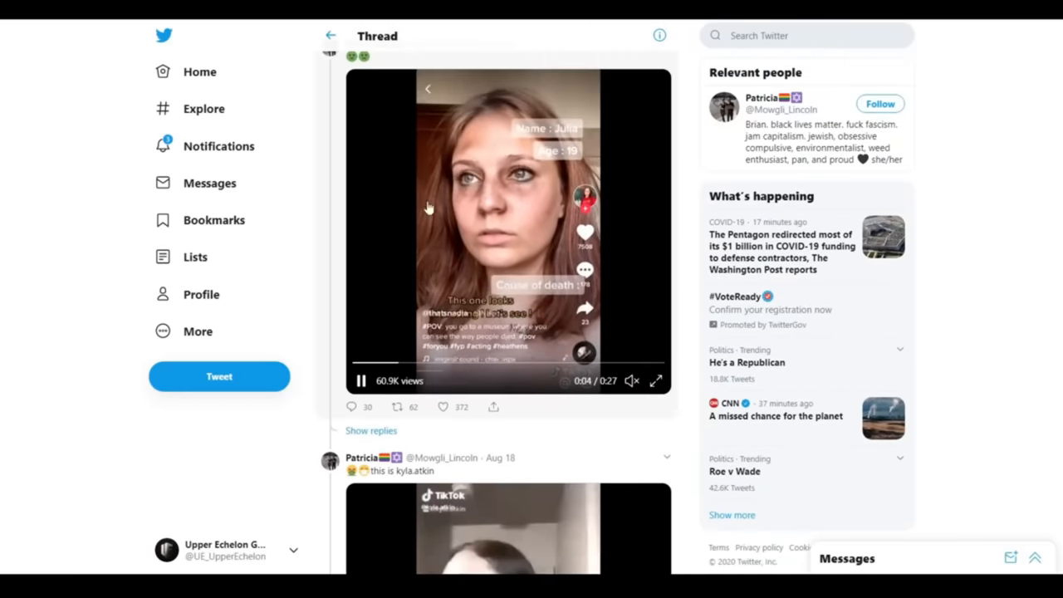
scroll("down", 3)
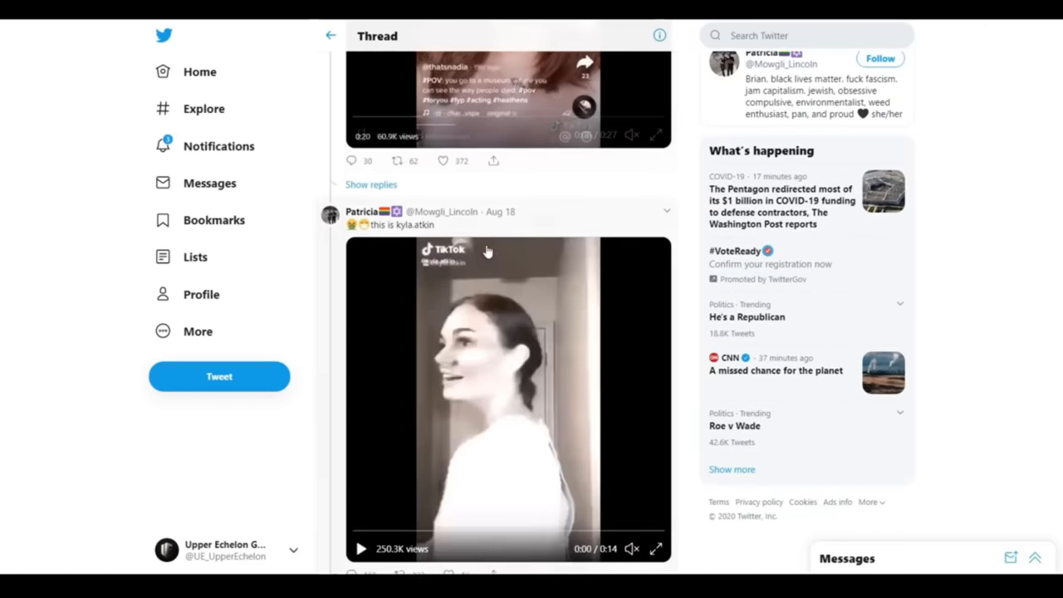
scroll("down", 3)
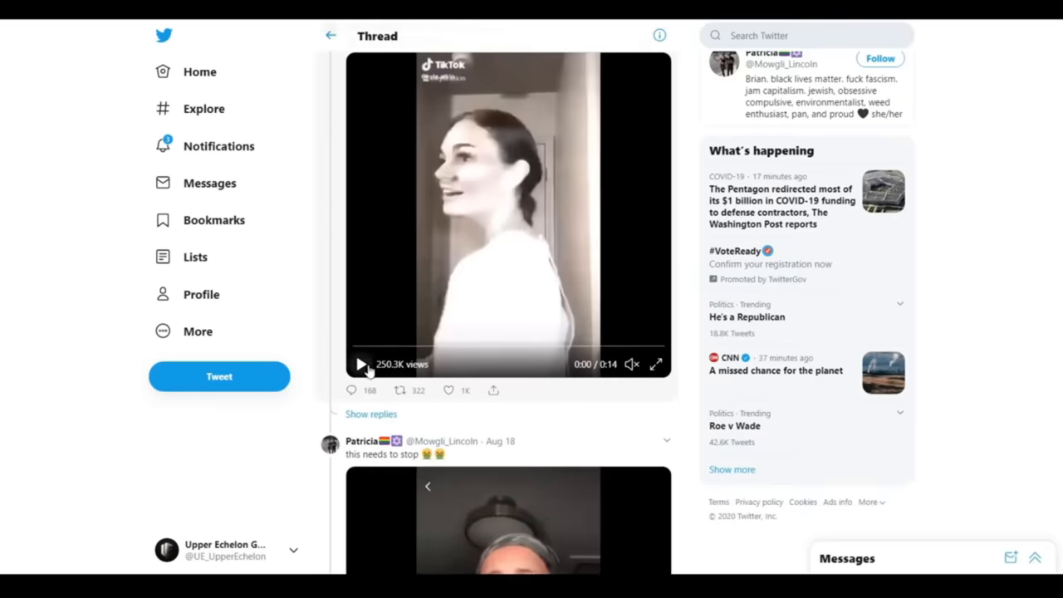
scroll("down", 3)
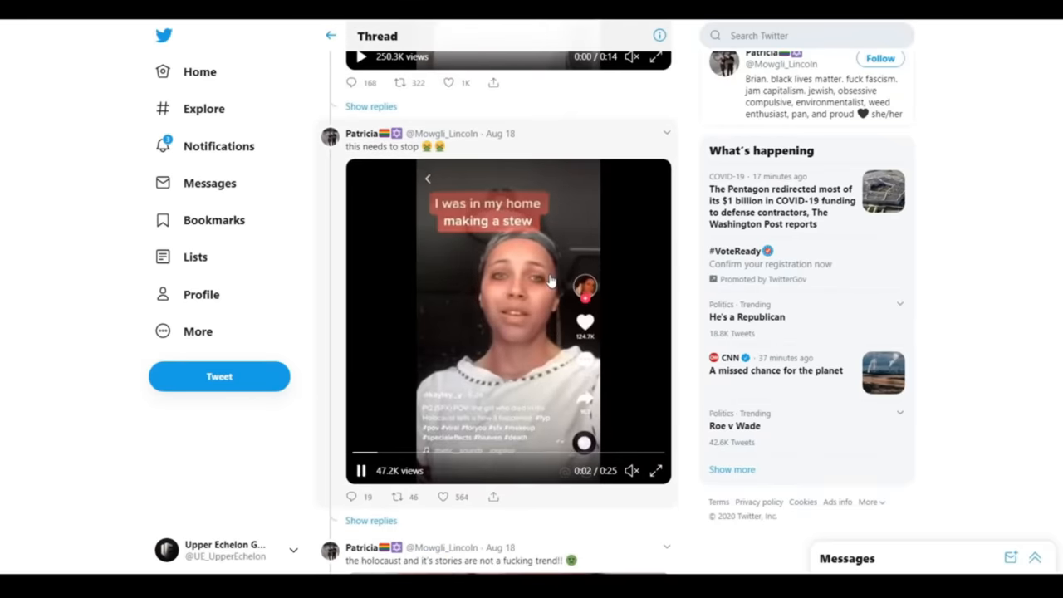
scroll("down", 3)
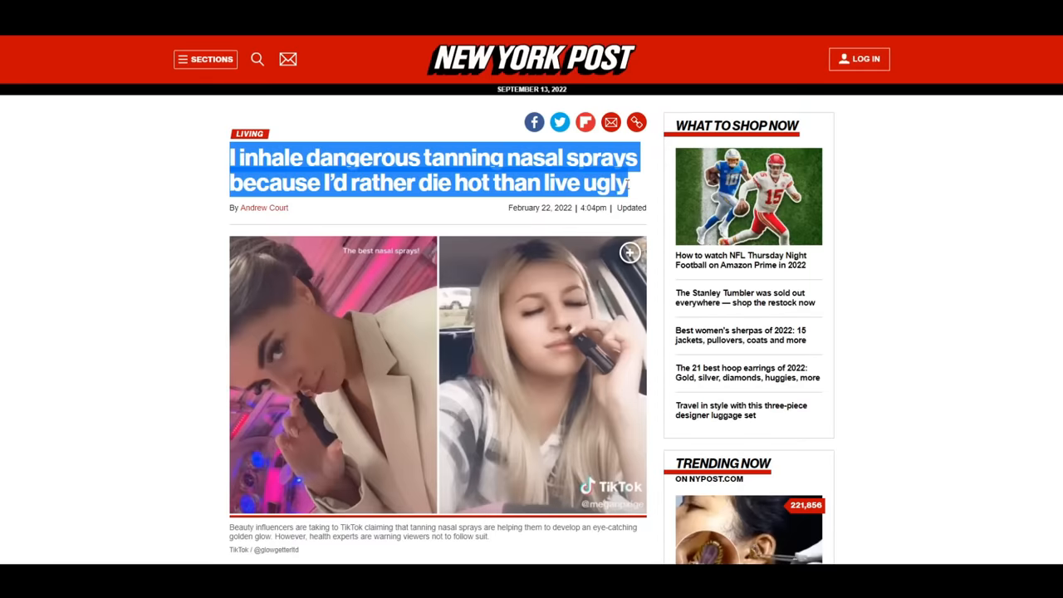
Scroll the PopBuzz Penny Challenge page down to the Blackout Challenge article and highlight its headline.
scroll("down", 3)
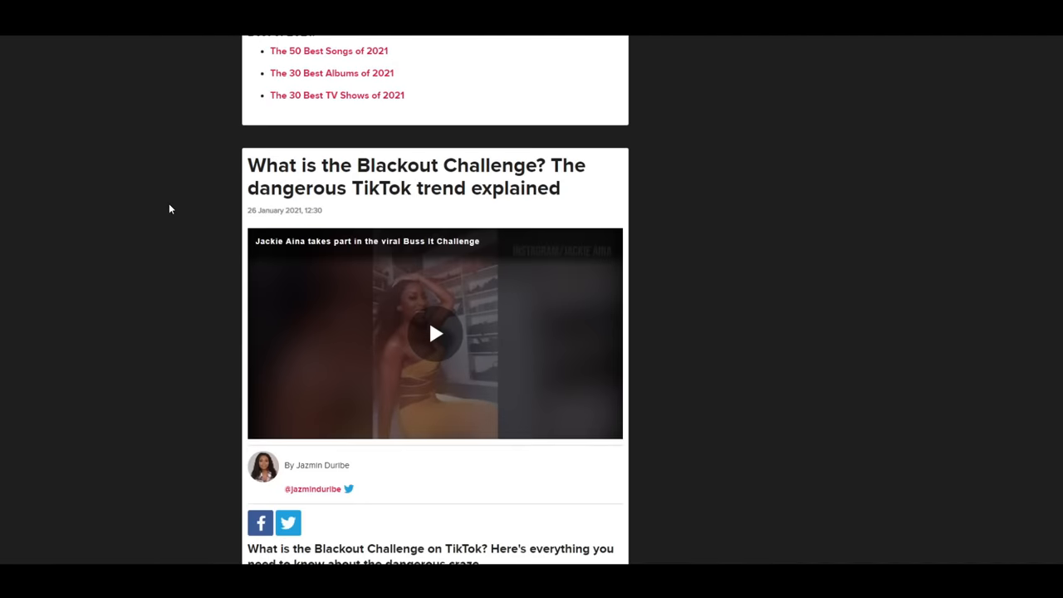
scroll("down", 3)
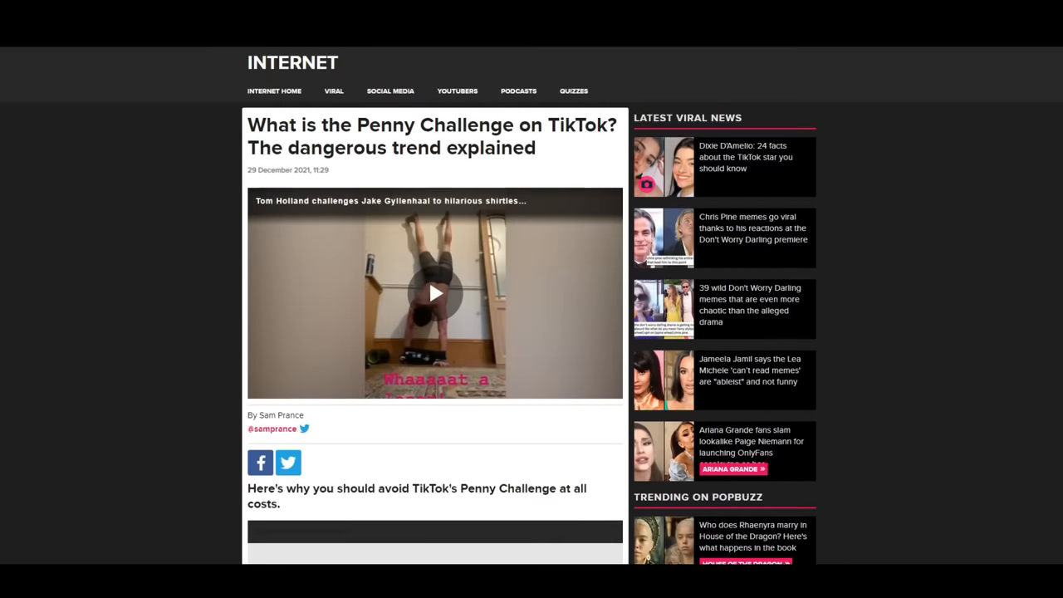
scroll("down", 3)
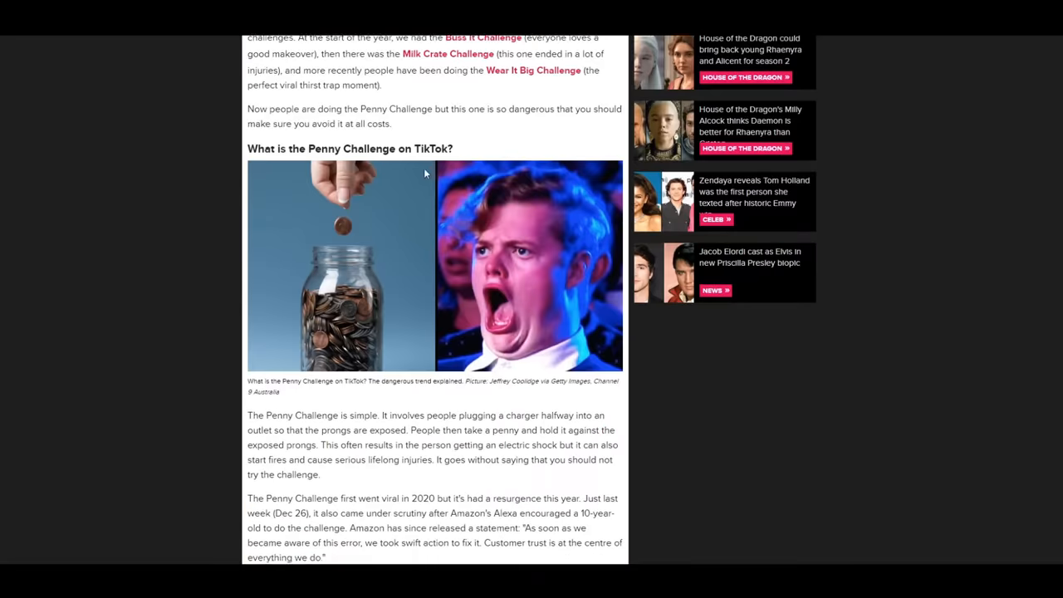
scroll("down", 3)
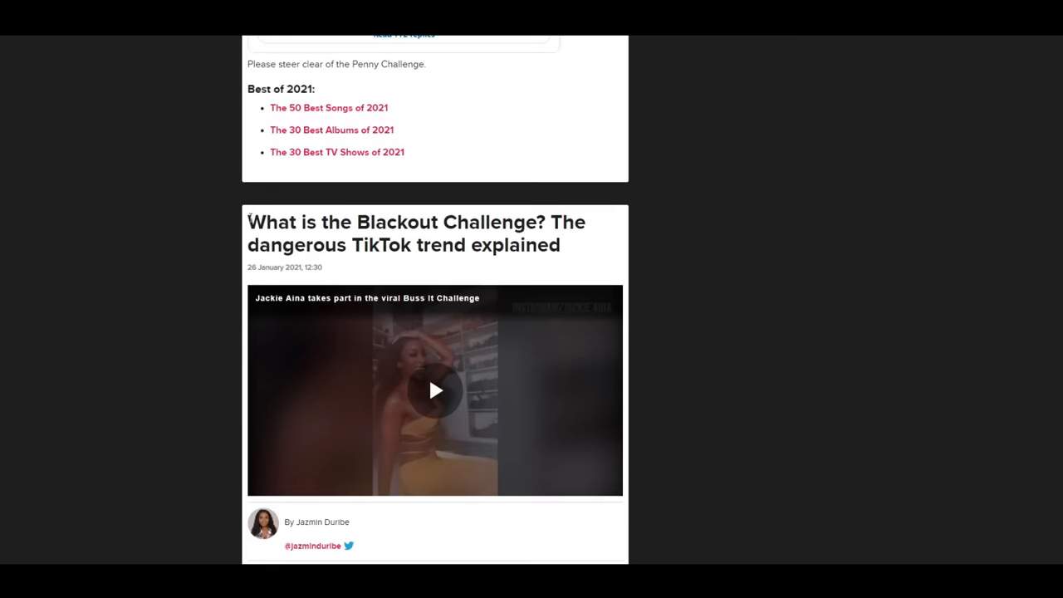
left_click_drag(249, 222, 560, 245)
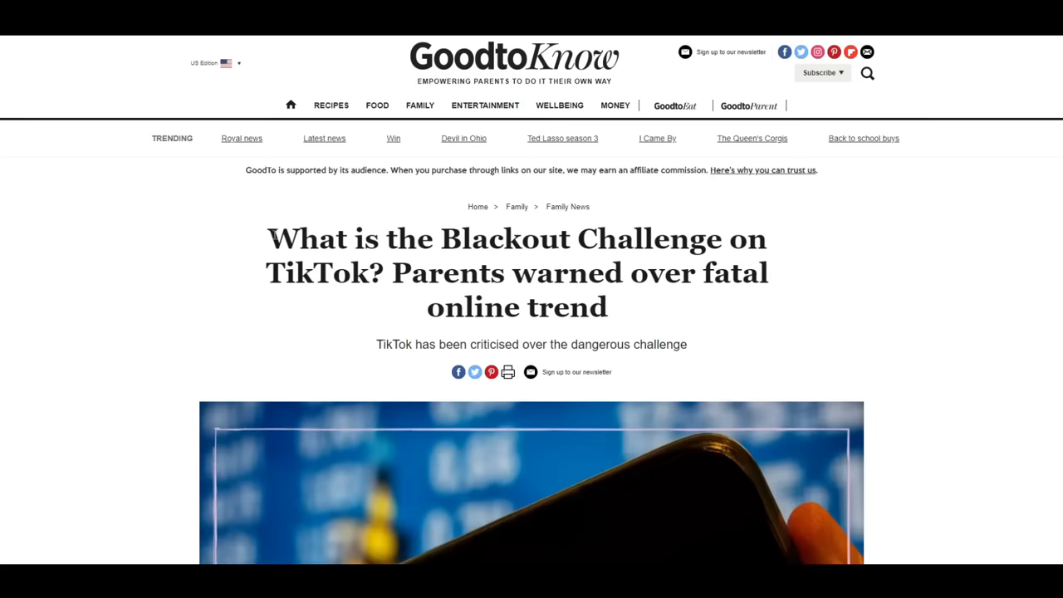
Highlight the GoodtoKnow Blackout Challenge headline, then the Washington Post school threats headline.
left_click_drag(267, 239, 438, 307)
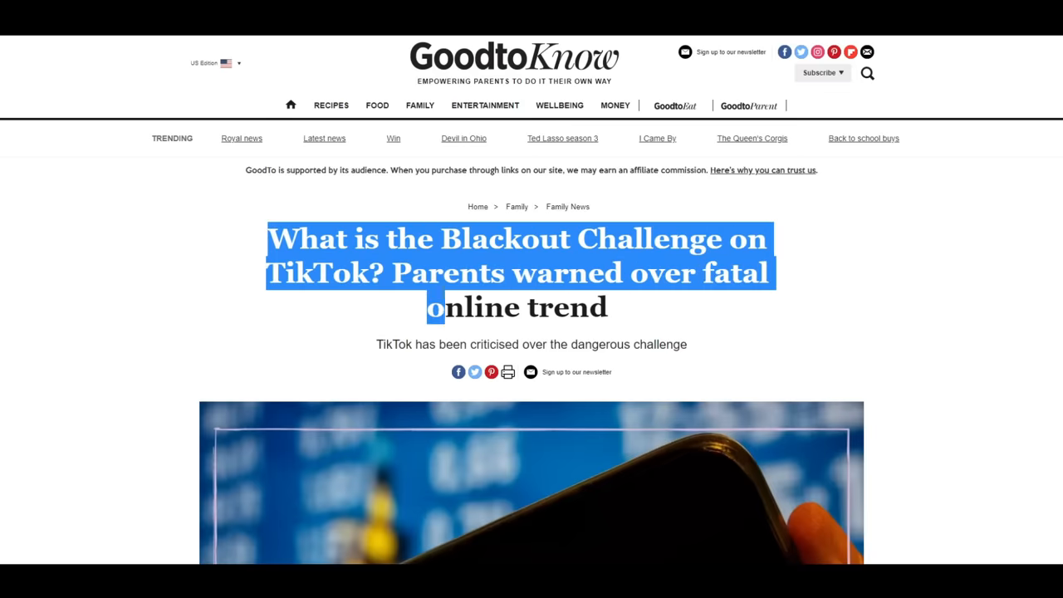
scroll("down", 3)
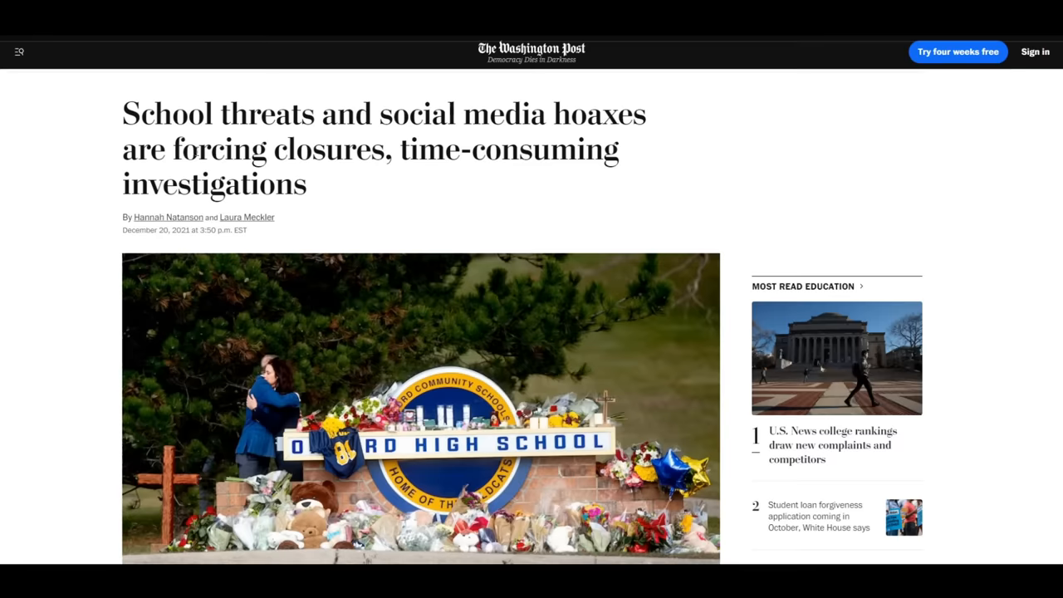
left_click_drag(123, 114, 647, 114)
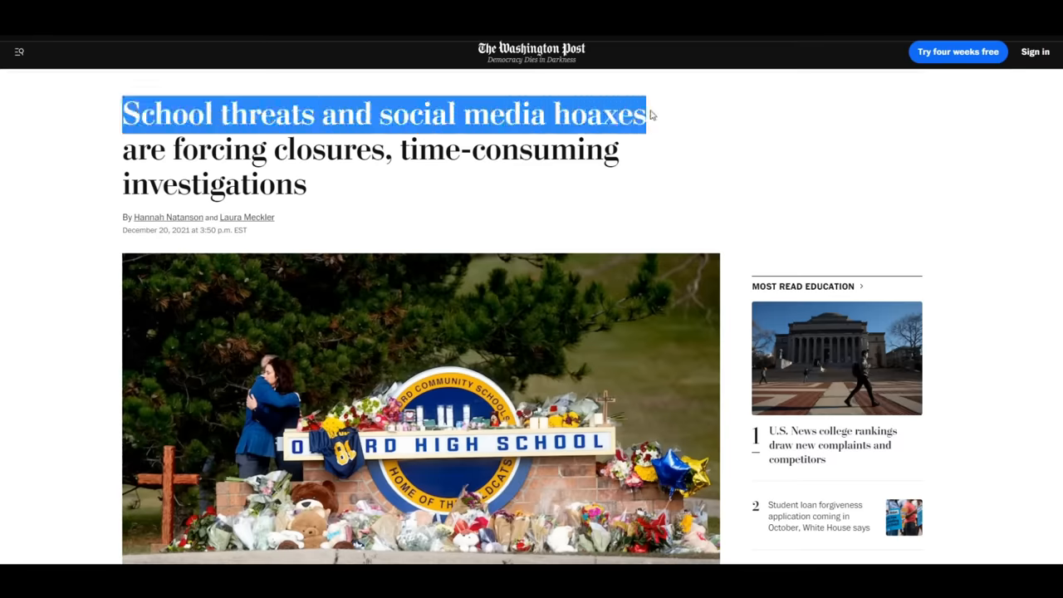
left_click_drag(648, 114, 199, 184)
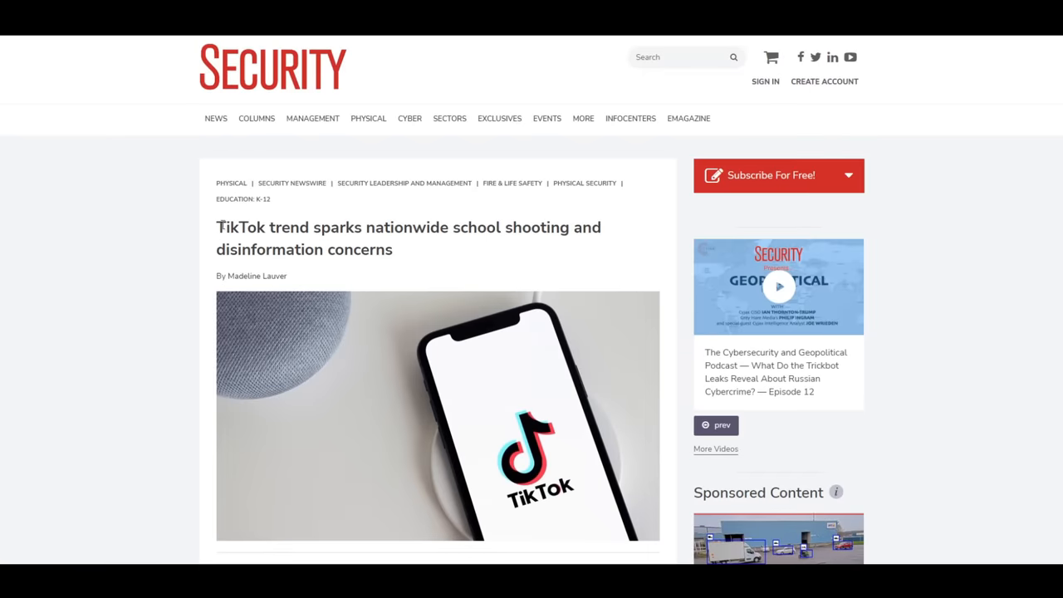
Highlight the Security Magazine TikTok trend headline and scroll through the article body.
left_click_drag(217, 227, 327, 249)
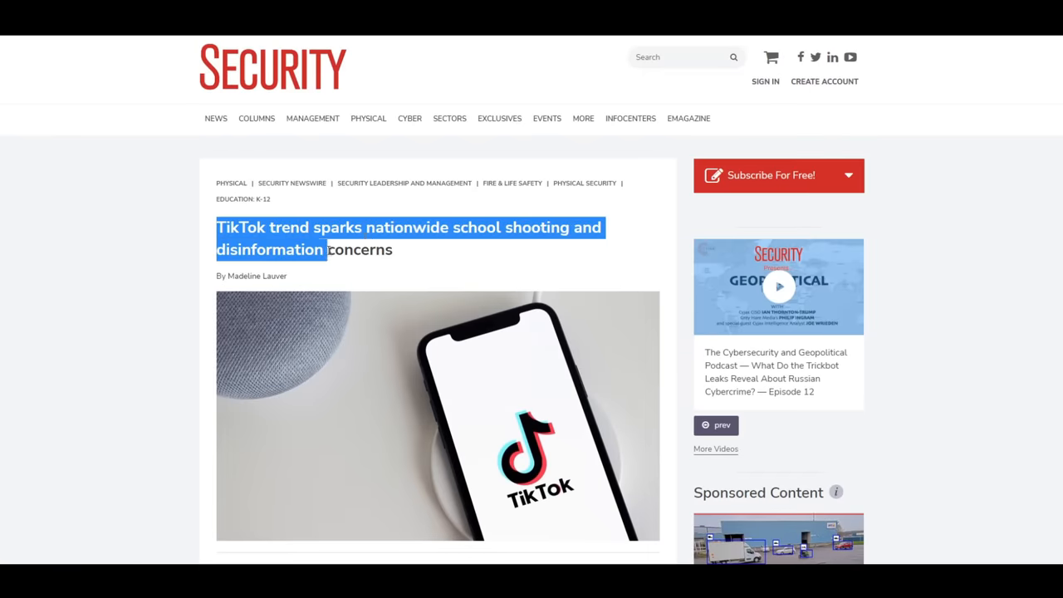
scroll("down", 3)
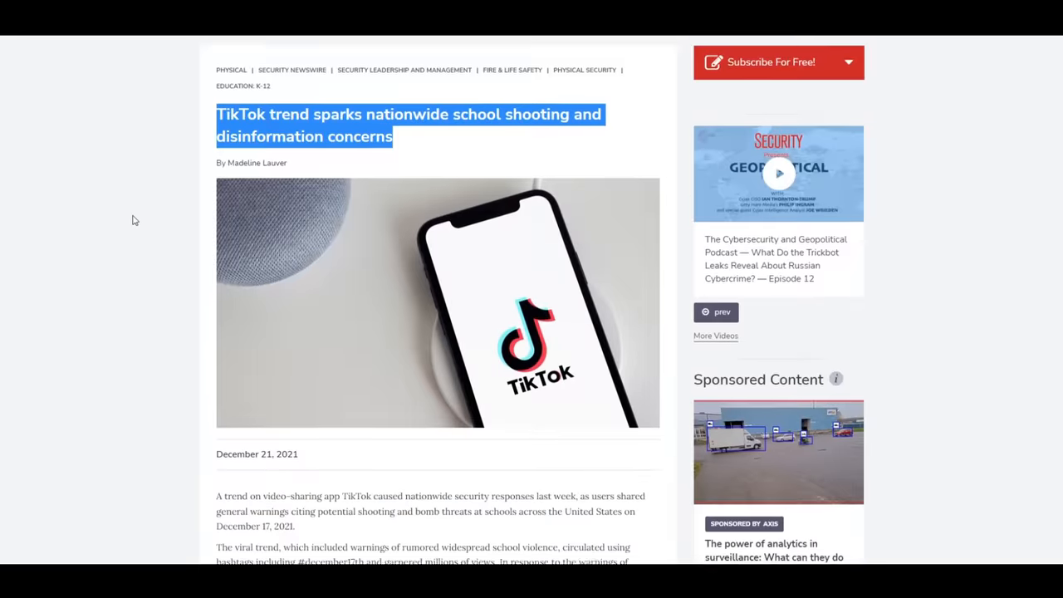
scroll("down", 3)
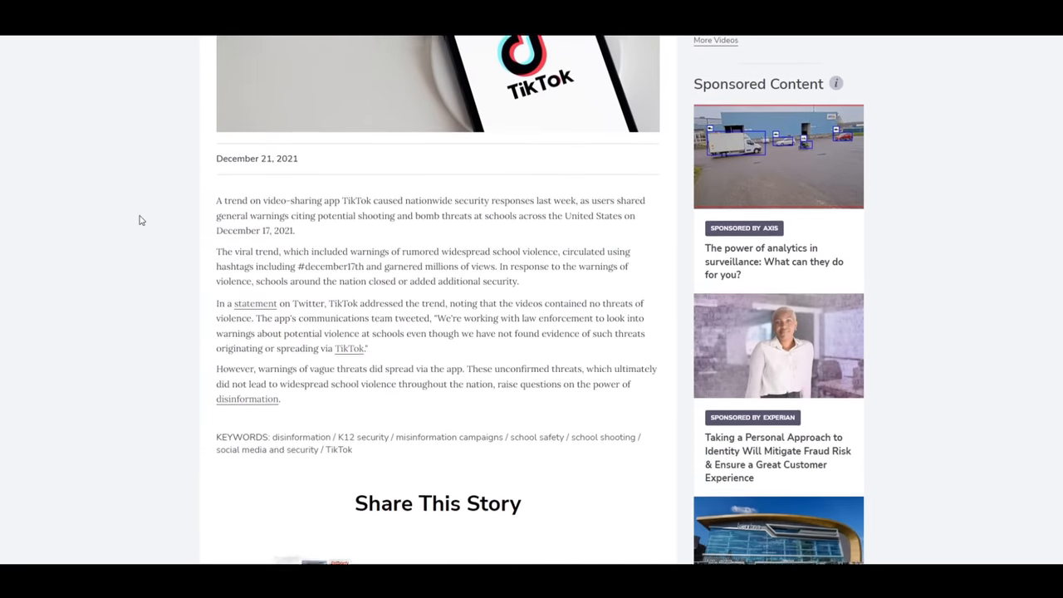
scroll("down", 3)
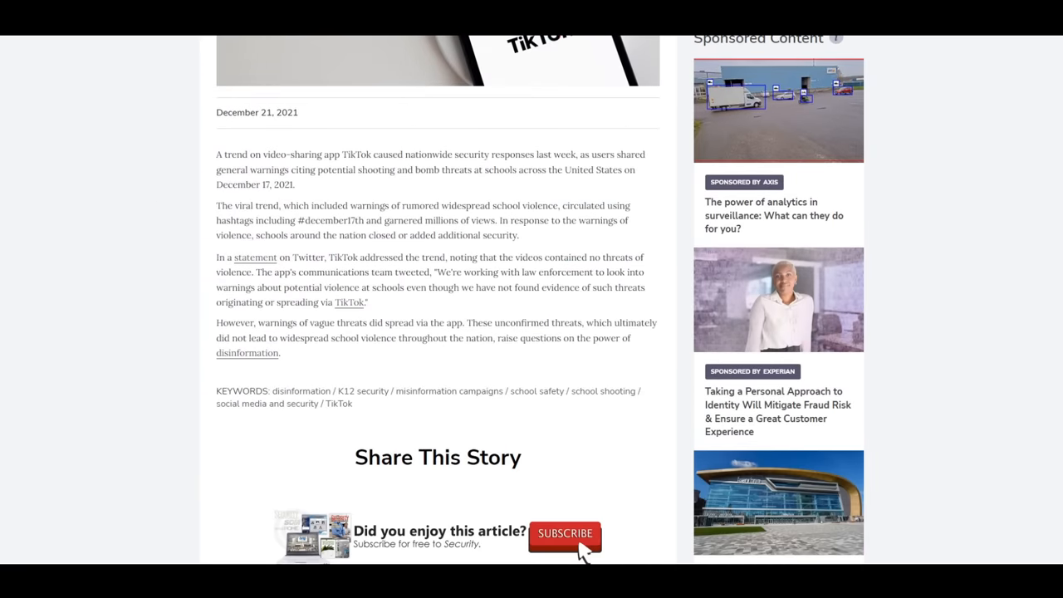
scroll("down", 3)
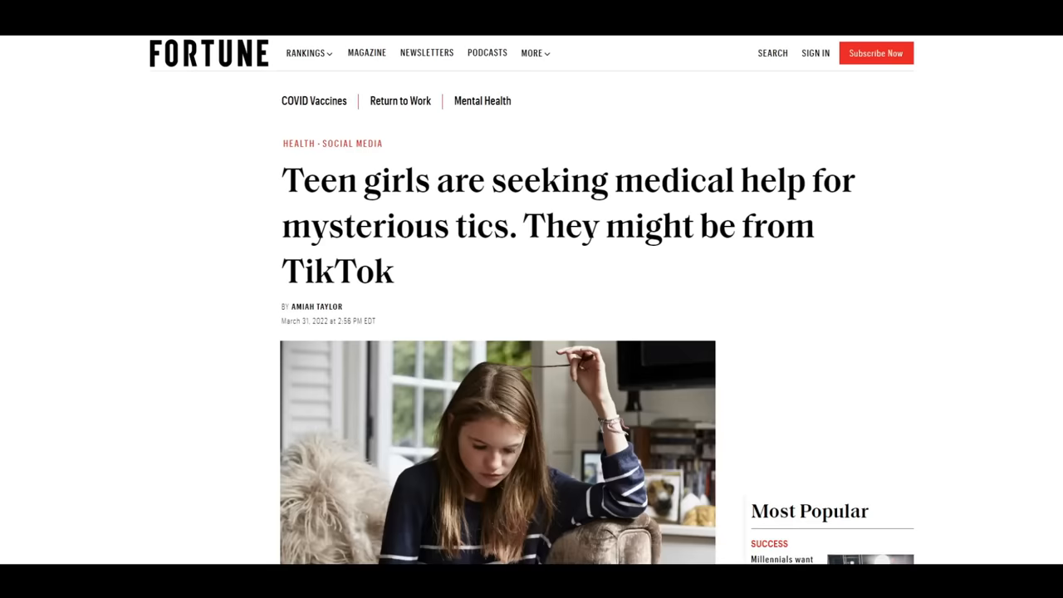
Highlight the start of Fortune's teen girls tics headline and skim the article text.
double_click(311, 179)
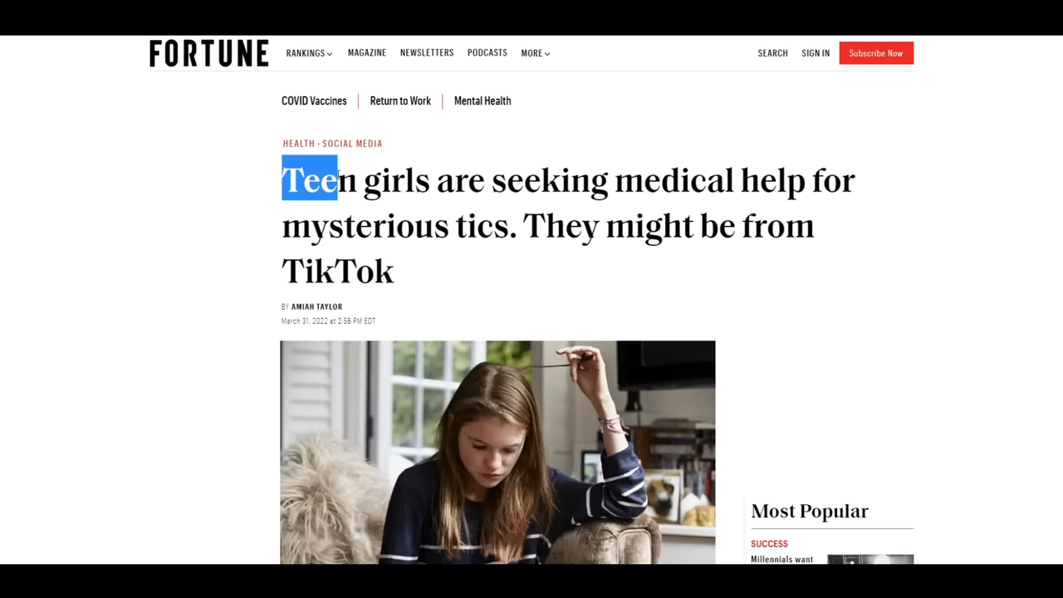
scroll("down", 3)
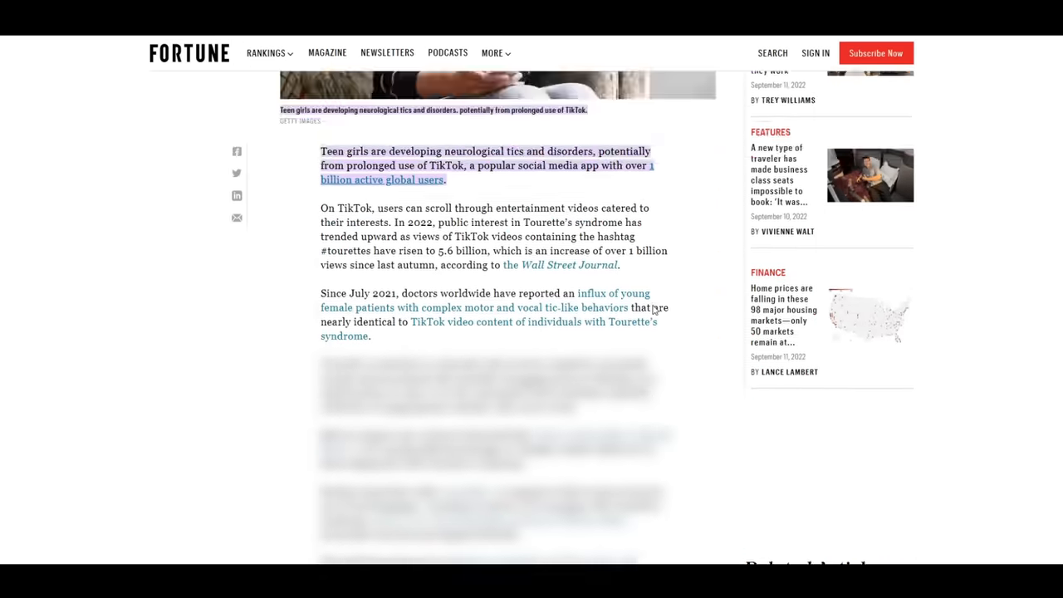
scroll("up", 3)
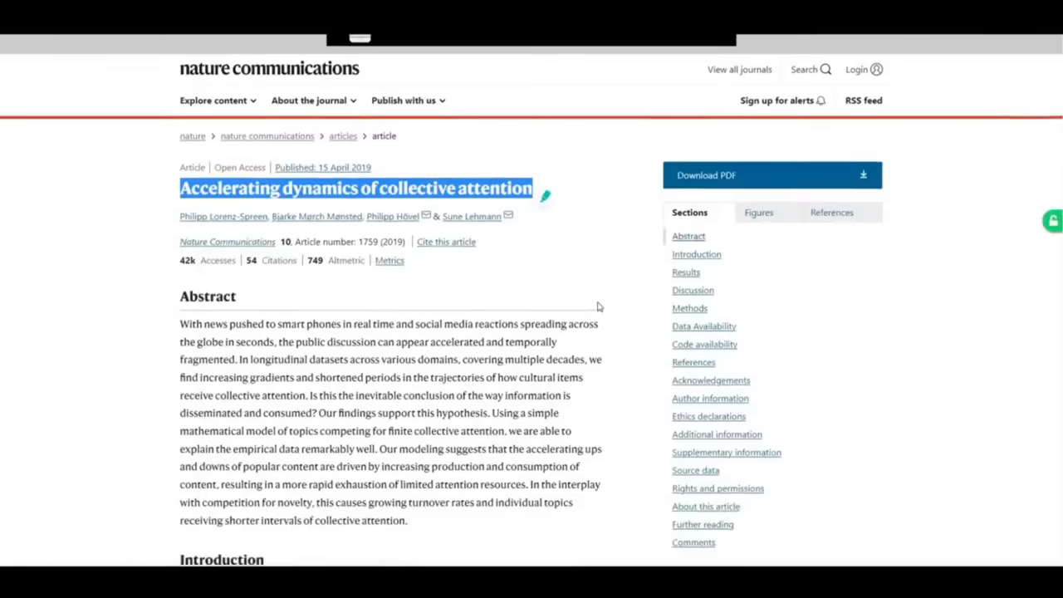
Highlight the short attention span risk factors heading, then the first Conclusions sentence.
scroll("down", 3)
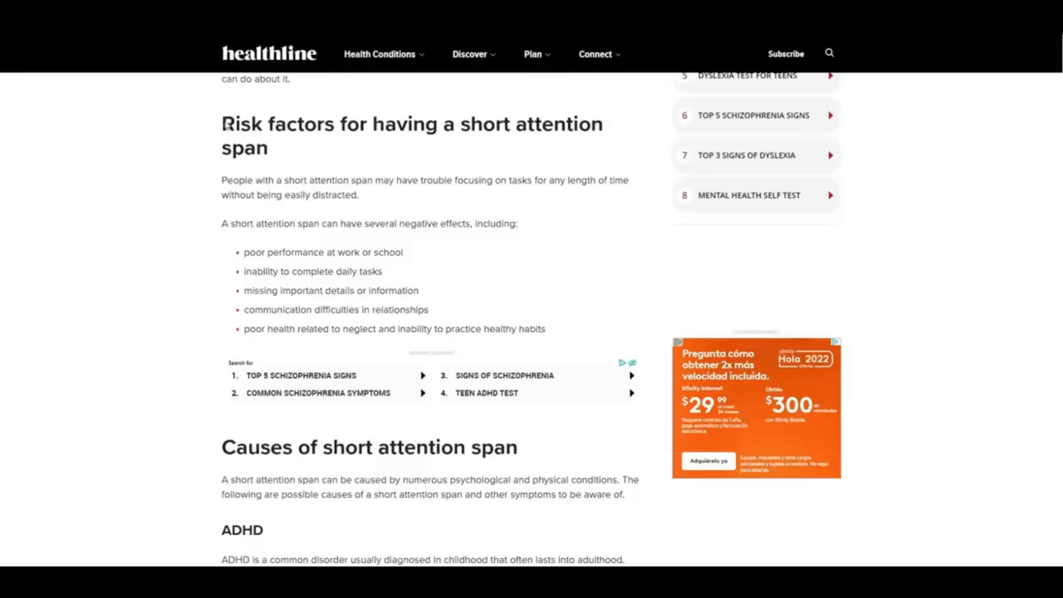
left_click_drag(244, 329, 340, 329)
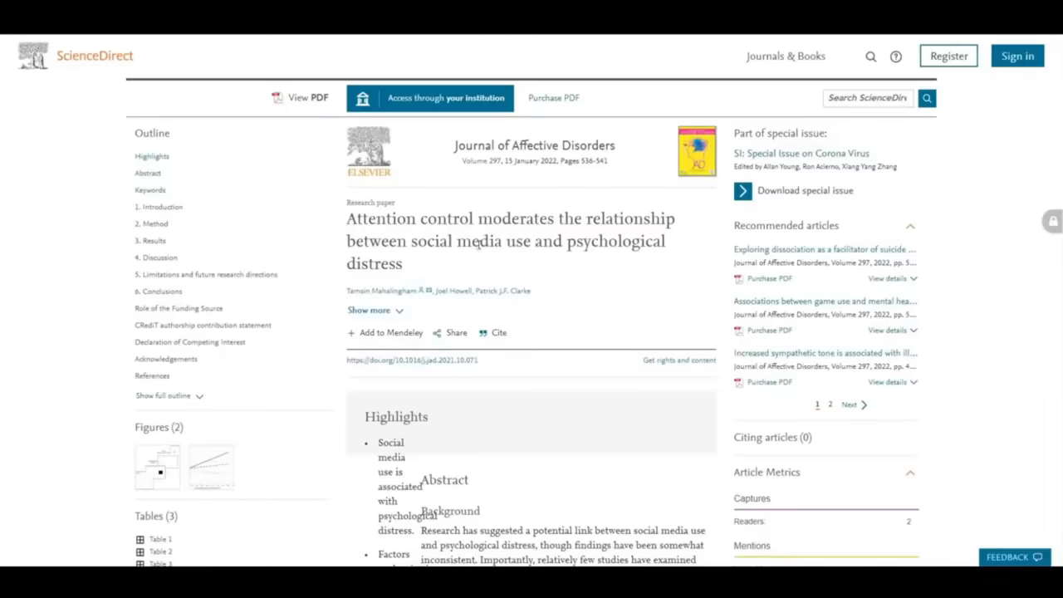
scroll("down", 3)
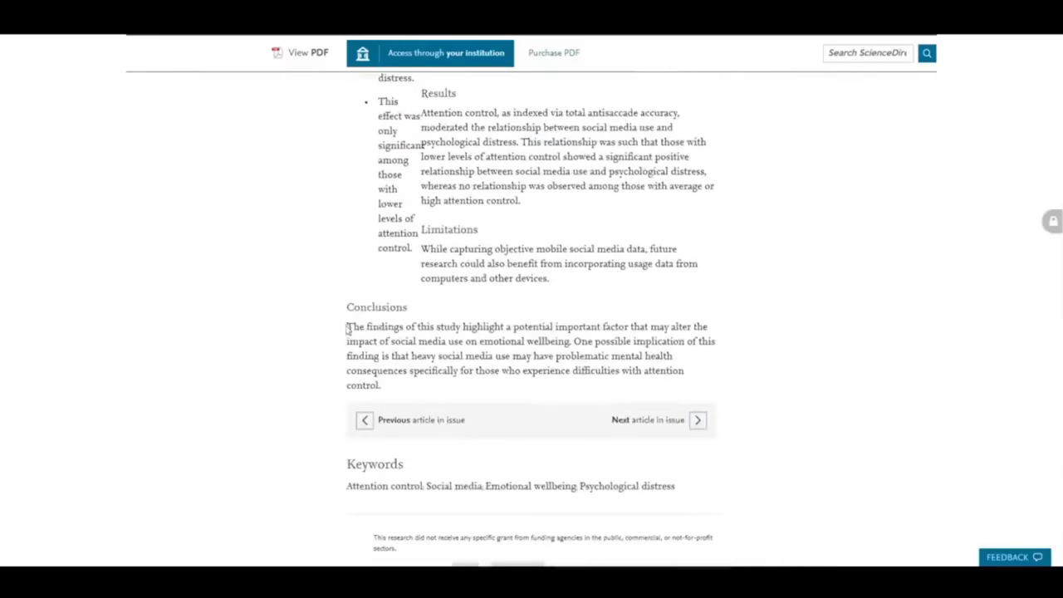
left_click_drag(348, 327, 594, 341)
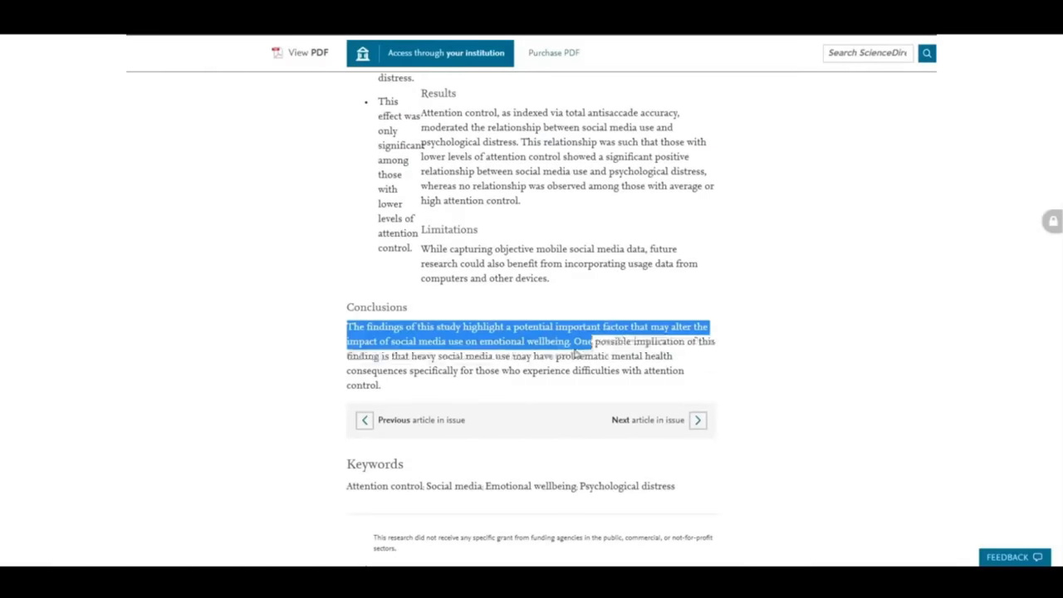
scroll("down", 3)
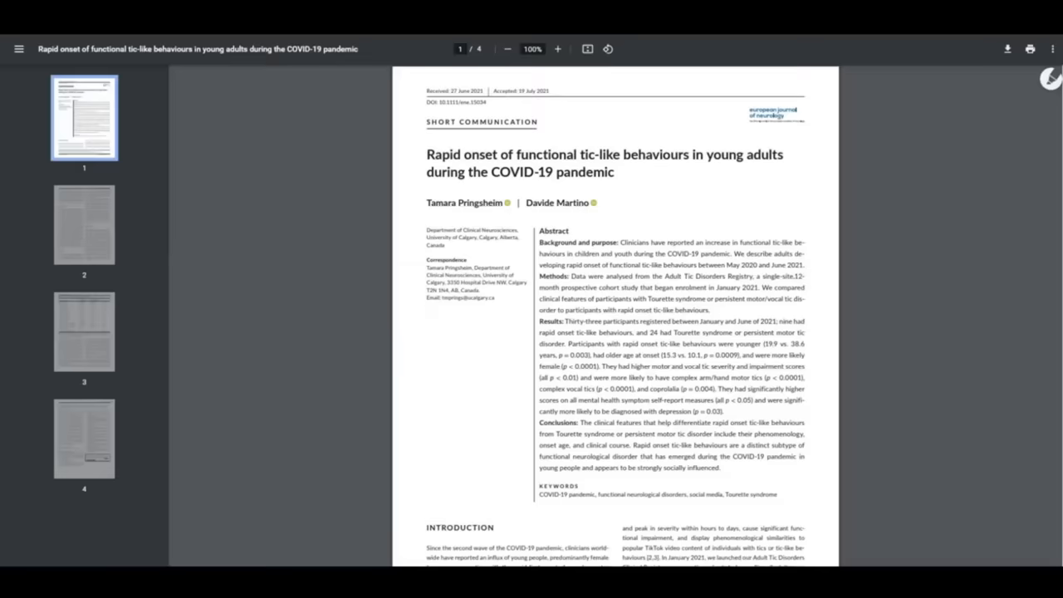
left_click_drag(427, 155, 614, 173)
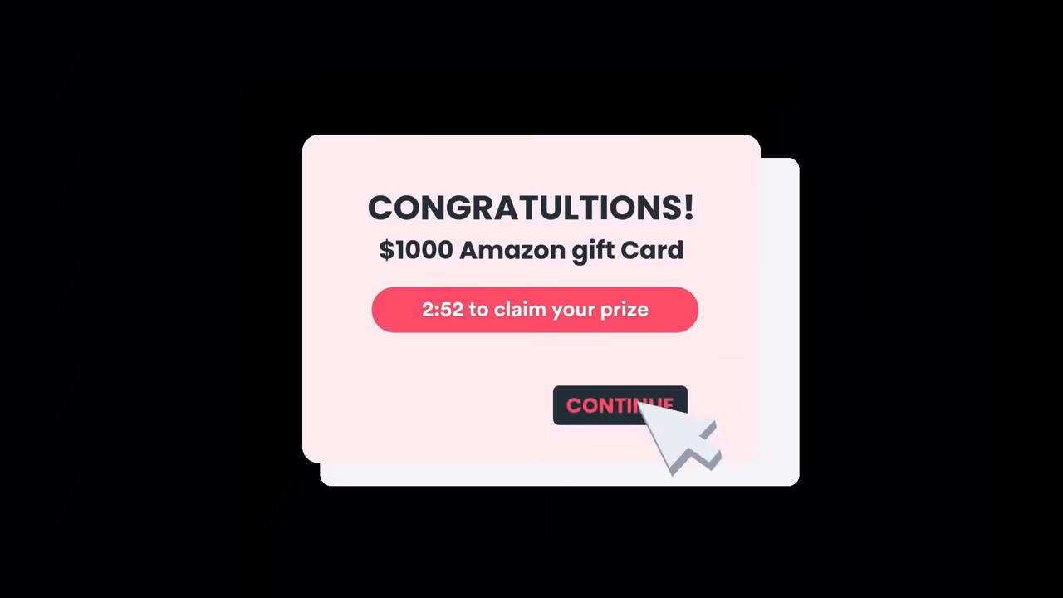
Click Continue on the fake $1000 Amazon gift card pop-up.
left_click(622, 406)
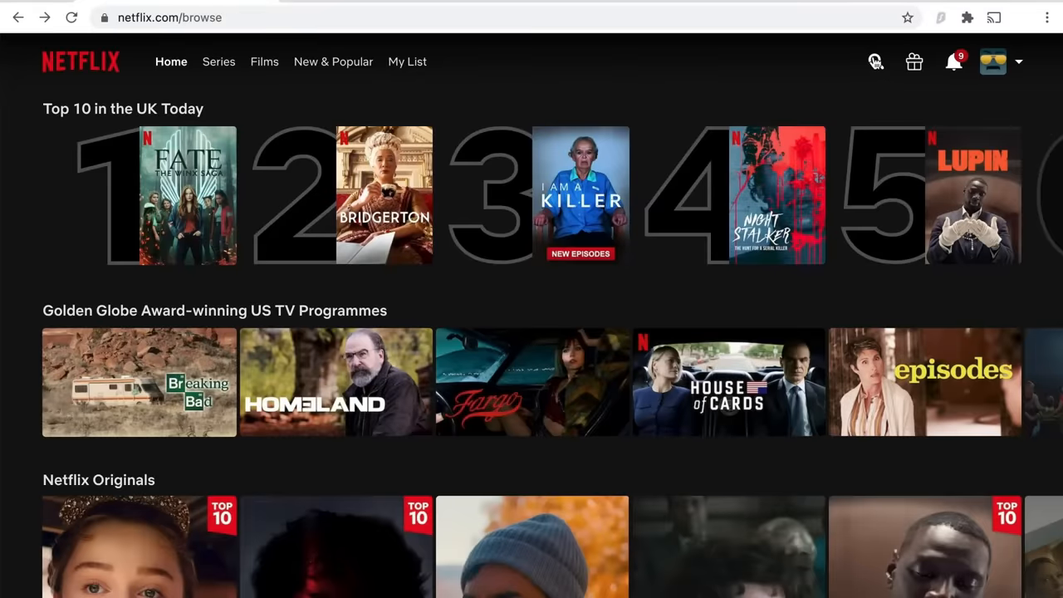
Search Netflix for 'marvel' and quick-connect Surfshark VPN to a server.
type("marvel")
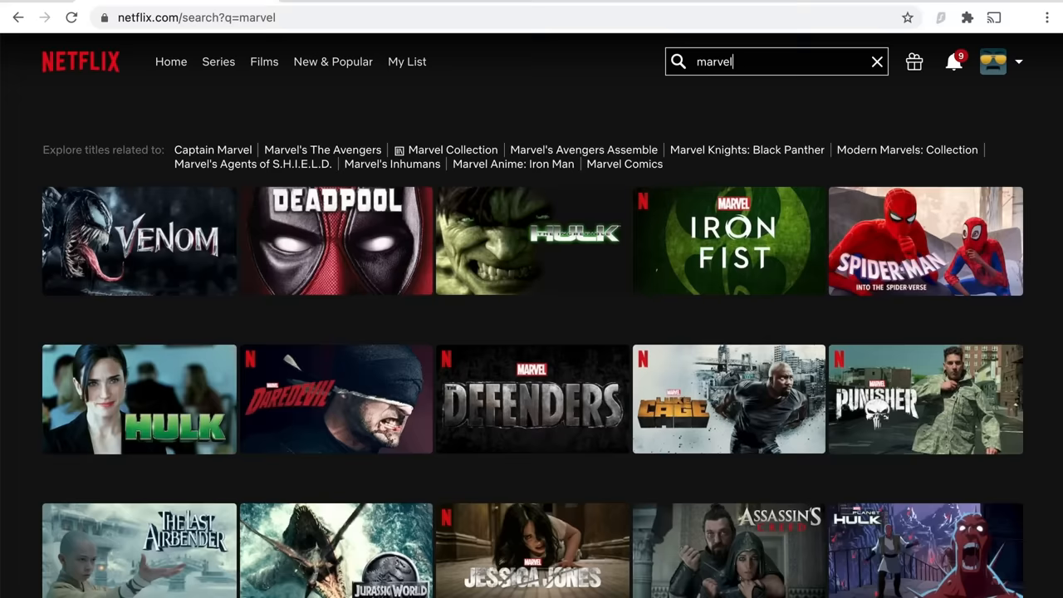
left_click(941, 18)
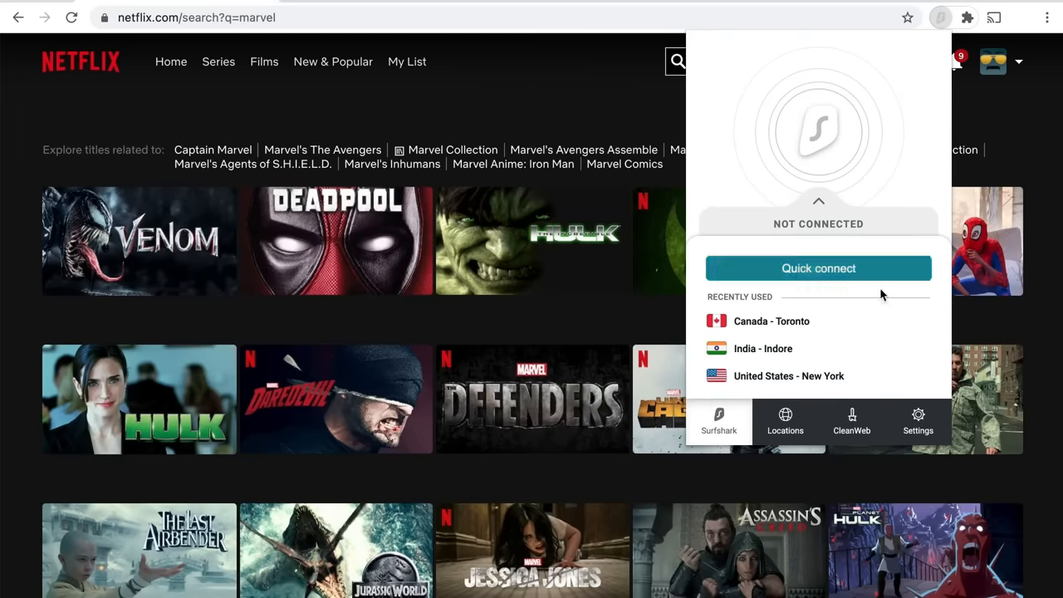
left_click(818, 267)
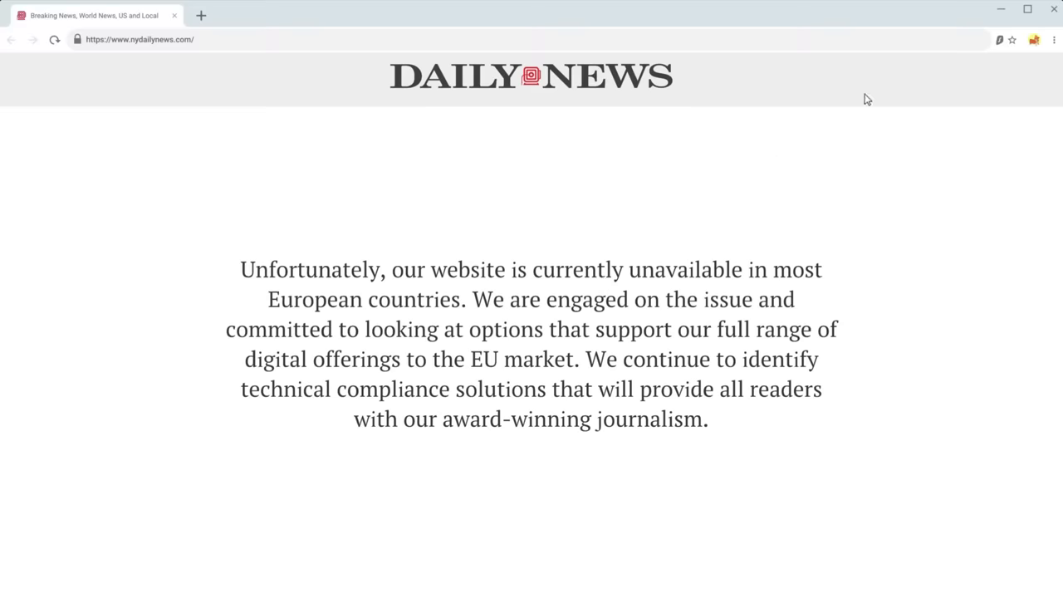
Click in the nydailynews.com page showing the EU-unavailable notice.
left_click(1000, 40)
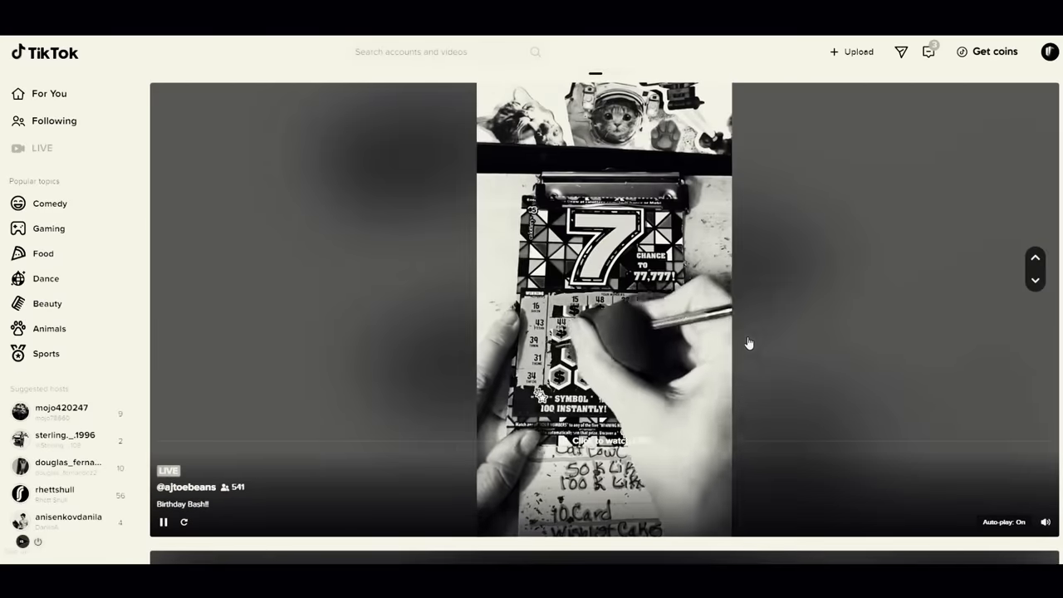
left_click(1035, 280)
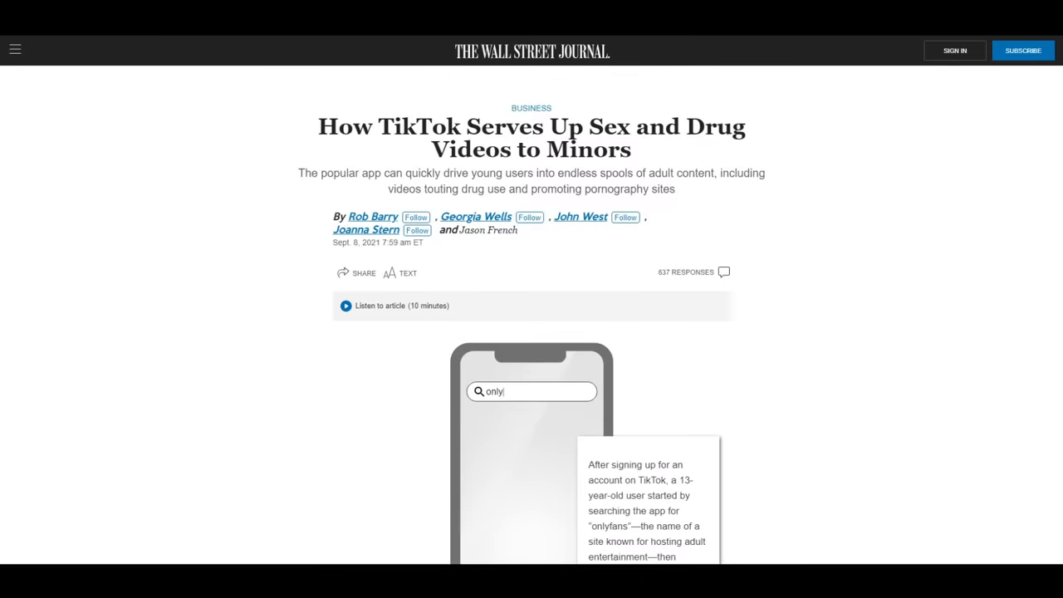
Scroll the WSJ article past the flagged-video grids toward The addiction machine section.
scroll("down", 3)
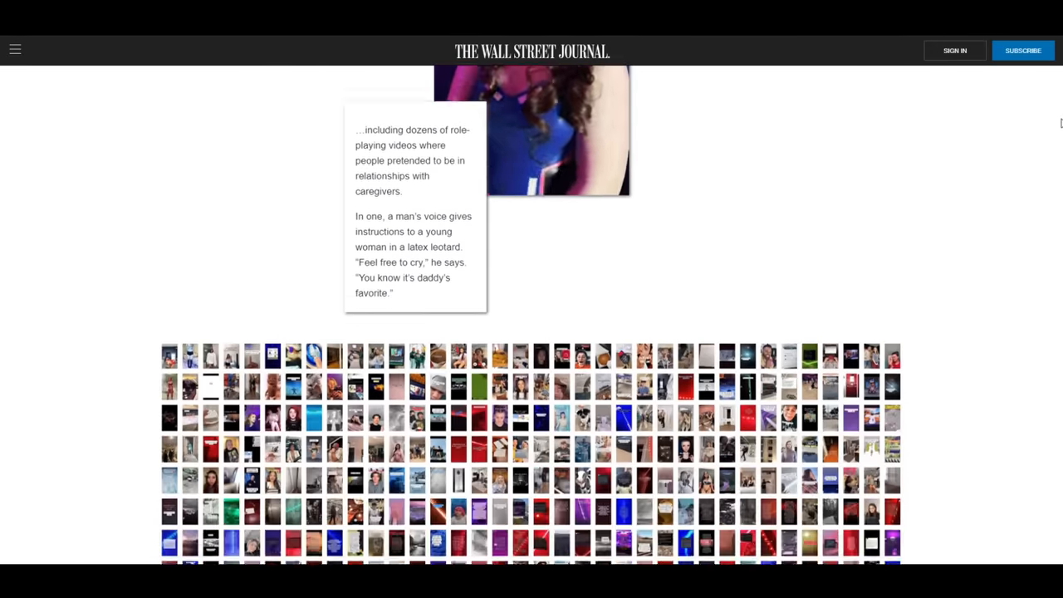
scroll("down", 3)
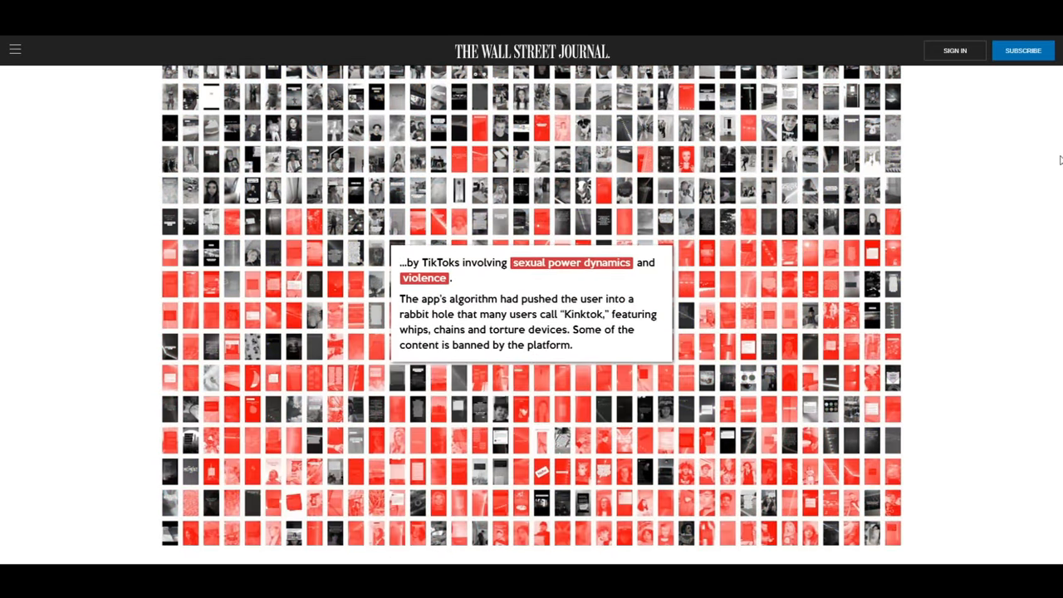
scroll("down", 3)
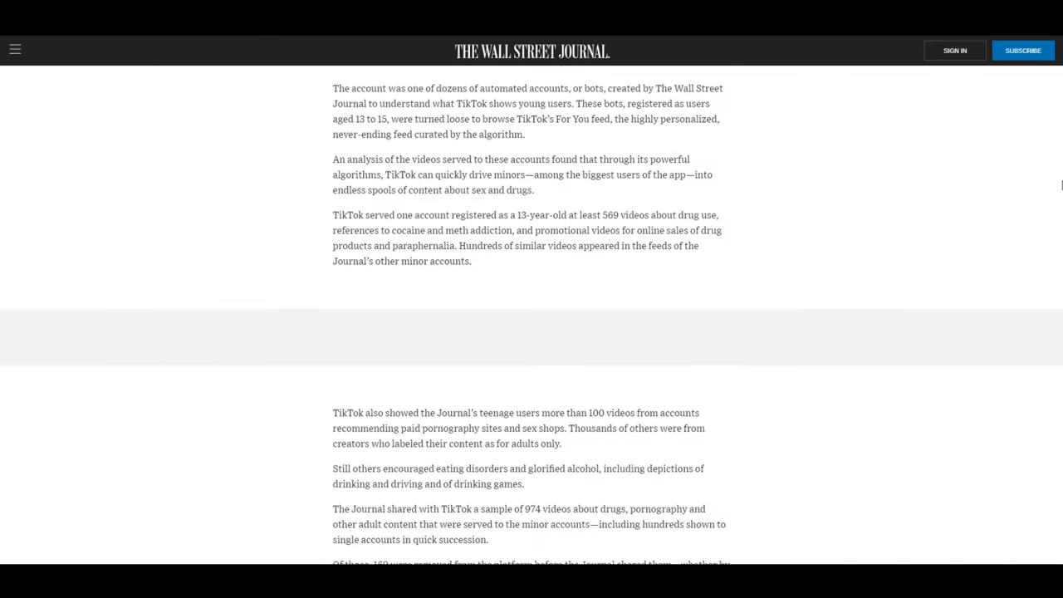
scroll("down", 3)
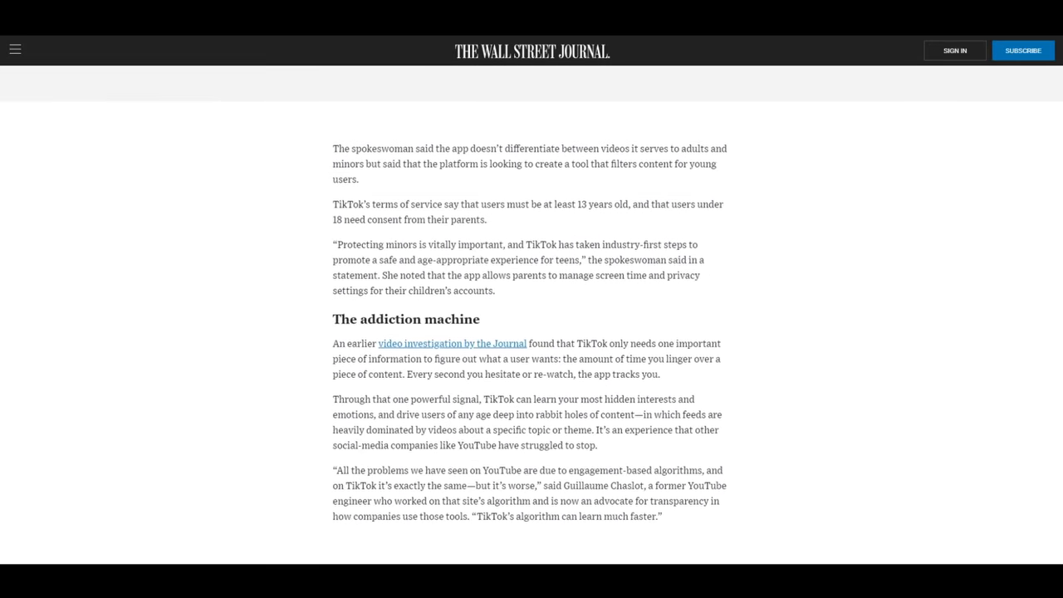
scroll("down", 3)
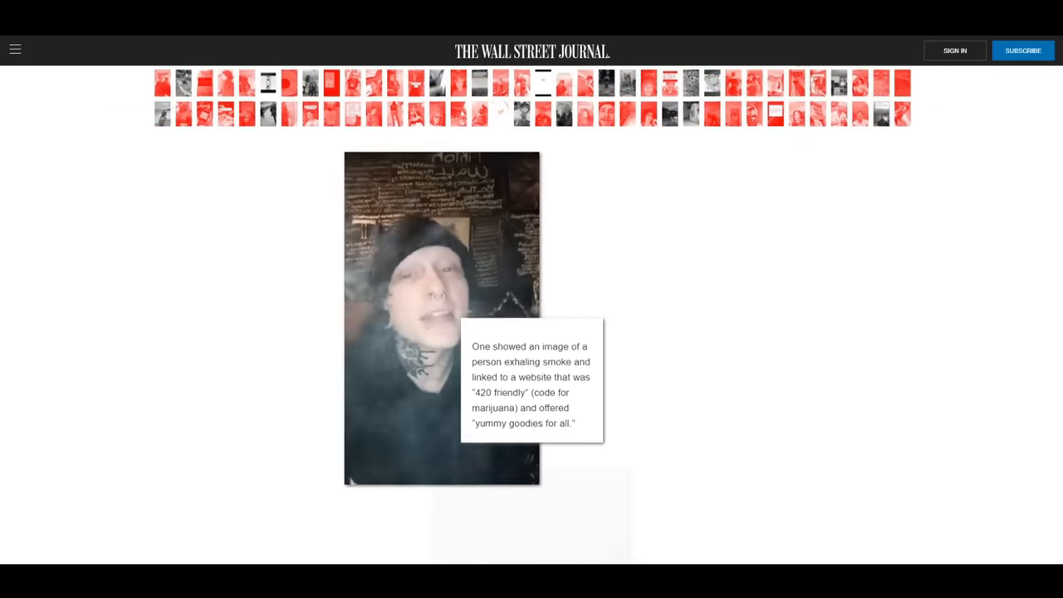
Scroll past the charts and highlight the caption saying 616 of 1,276 teenage-account videos were removed.
scroll("down", 3)
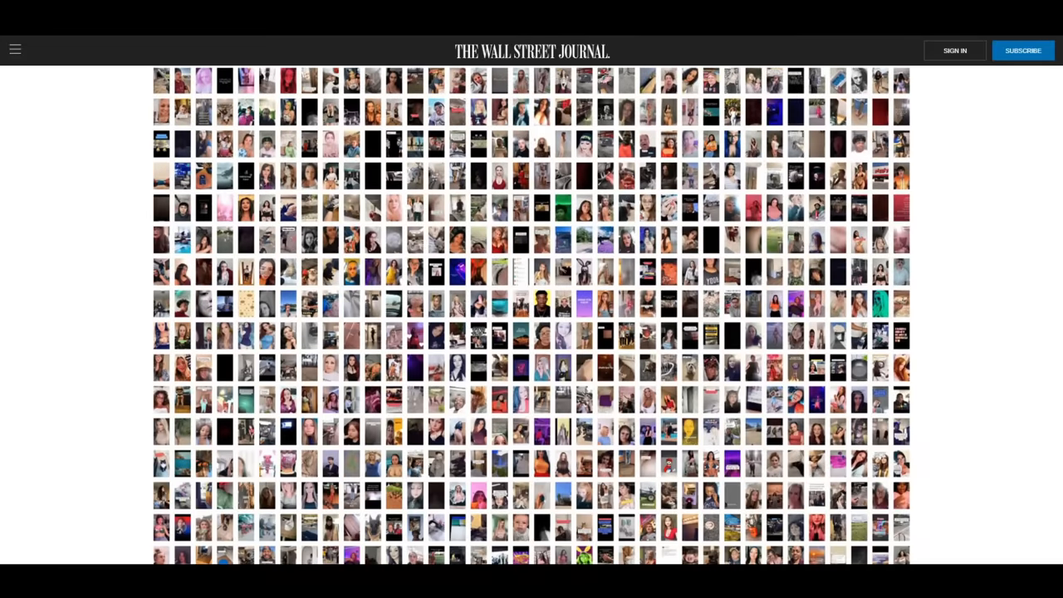
scroll("down", 3)
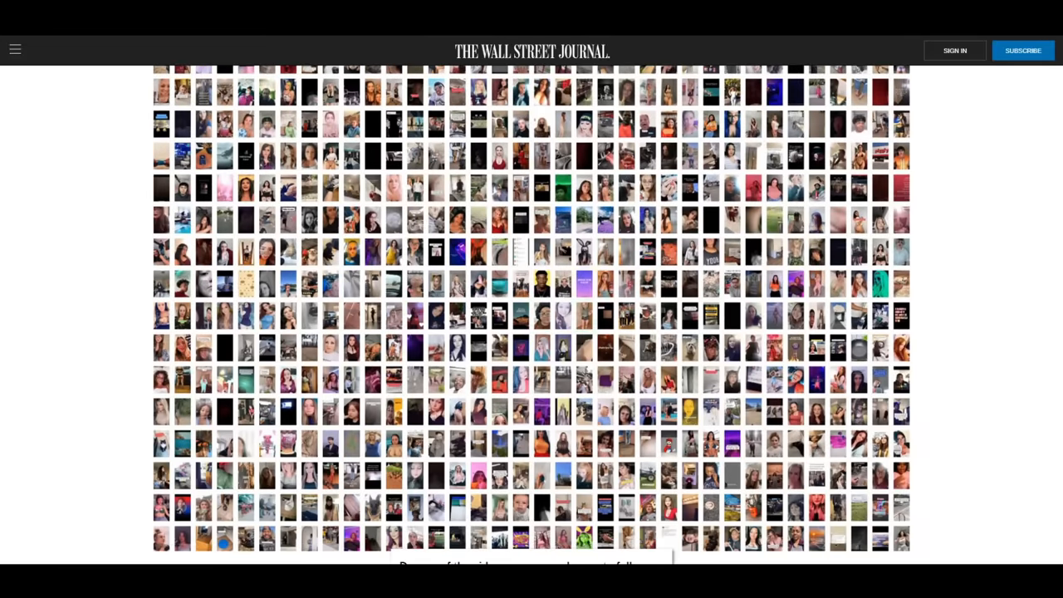
scroll("down", 3)
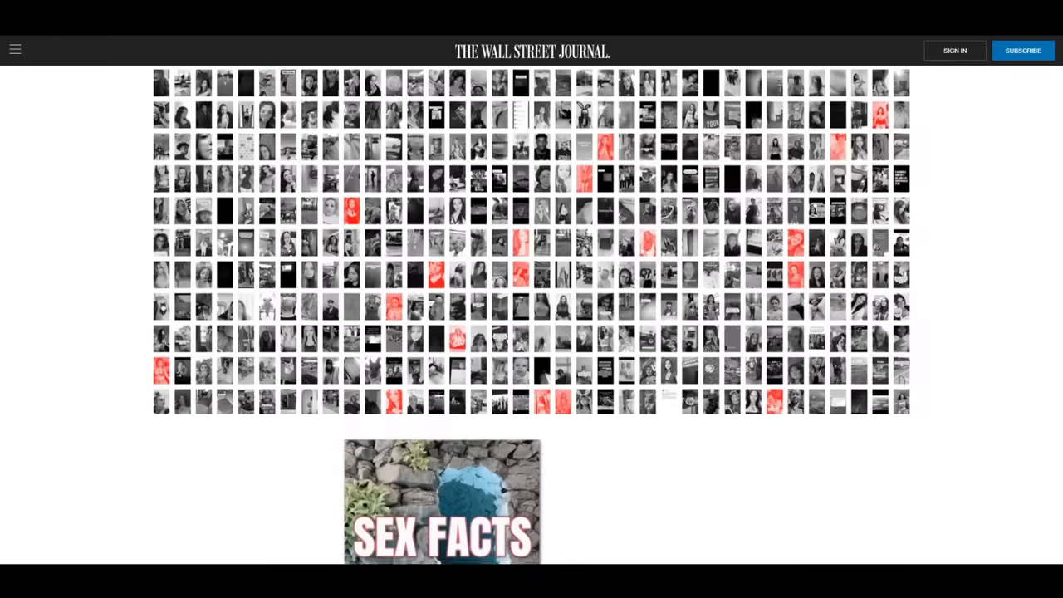
scroll("down", 3)
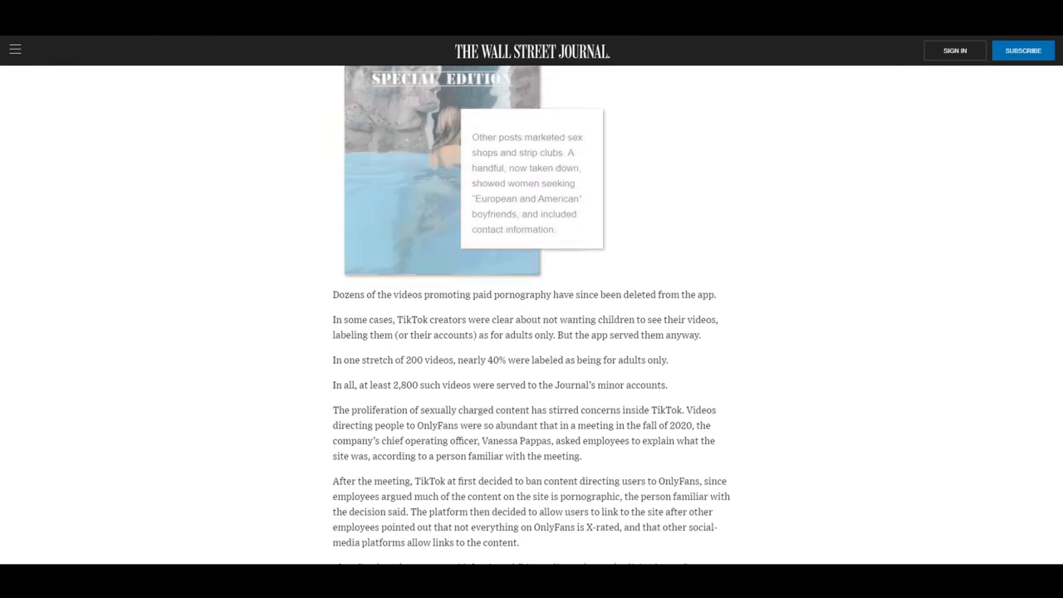
scroll("down", 3)
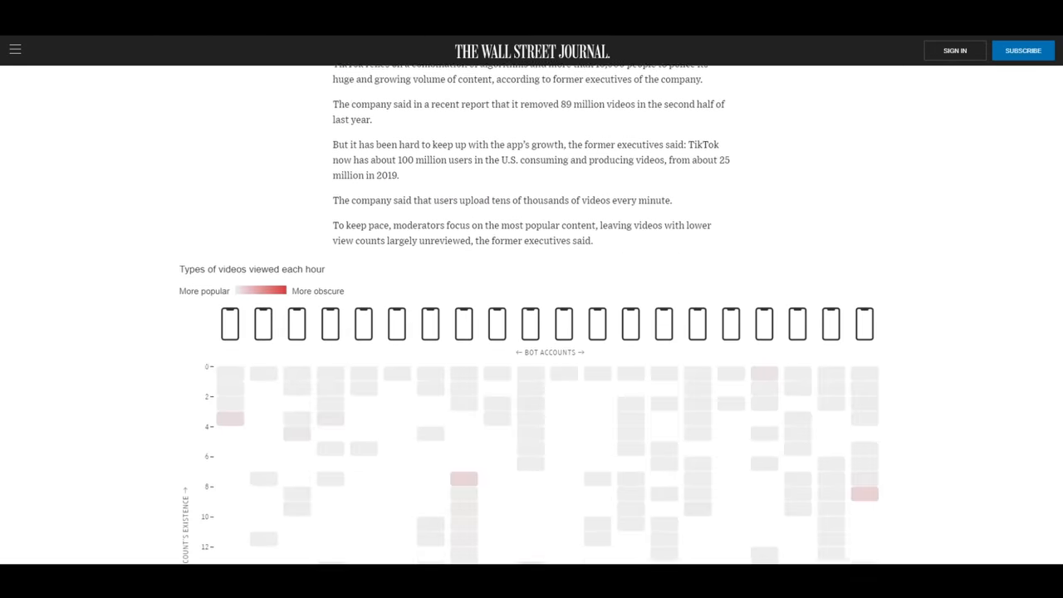
scroll("down", 3)
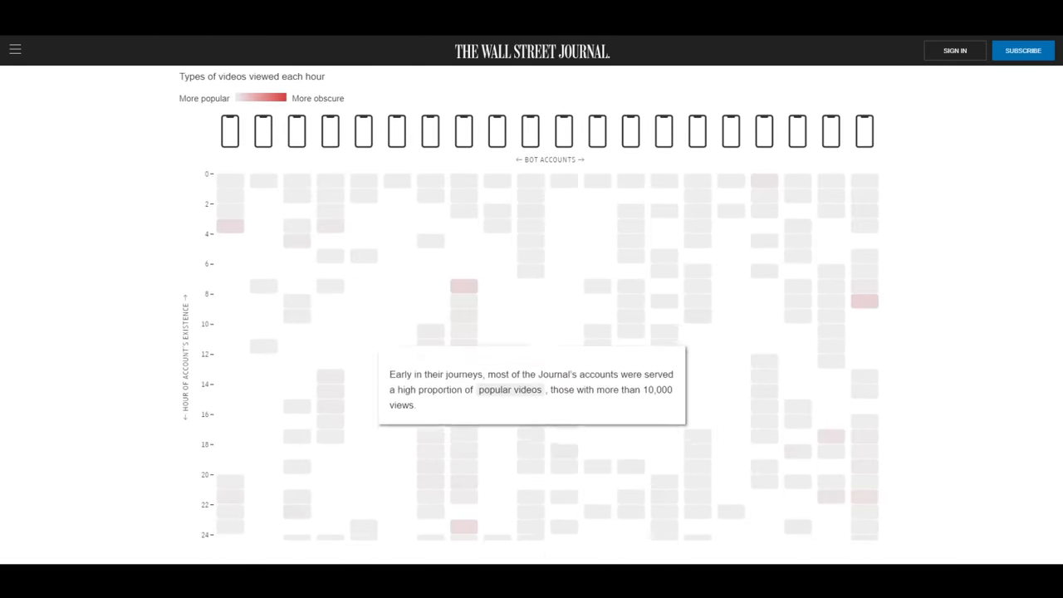
scroll("down", 3)
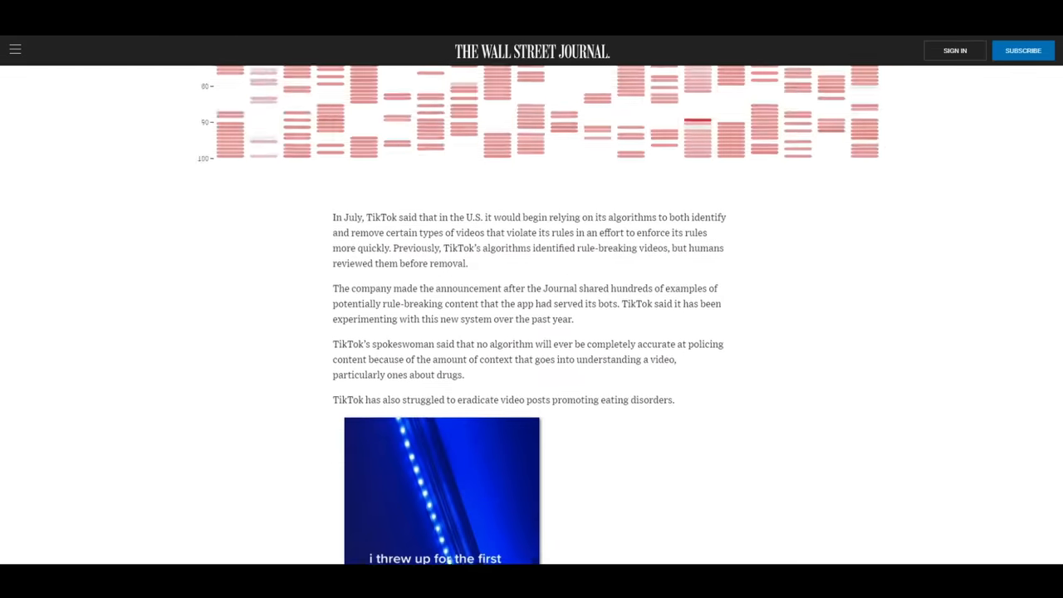
scroll("down", 3)
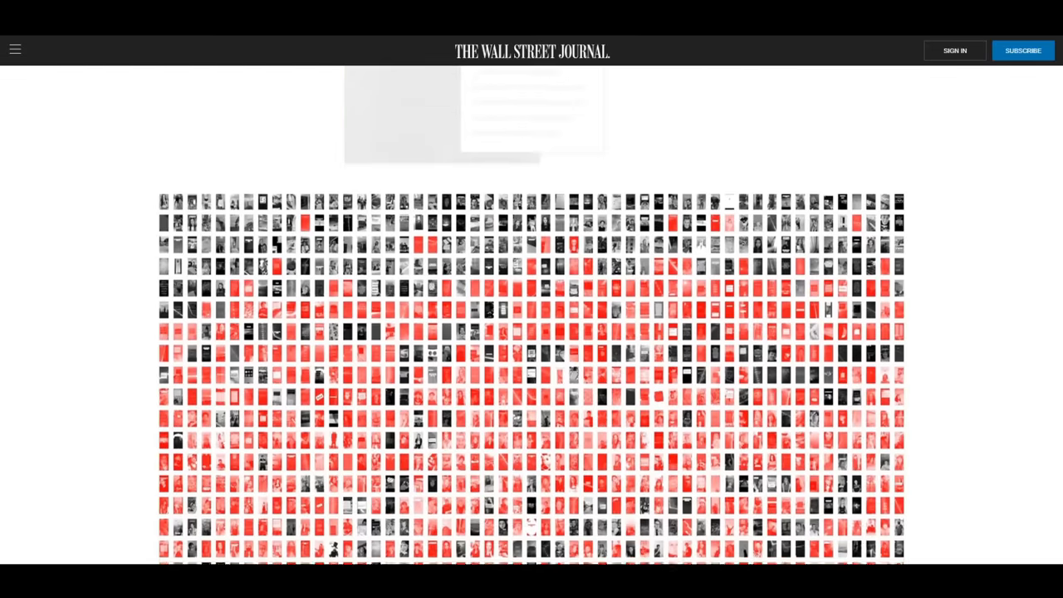
scroll("down", 3)
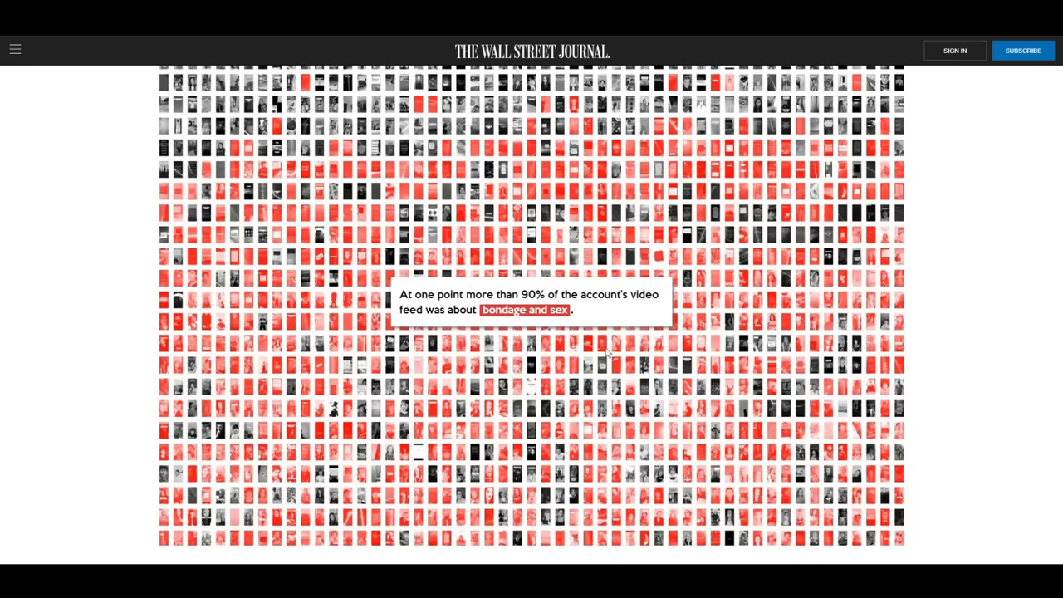
left_click_drag(400, 294, 572, 310)
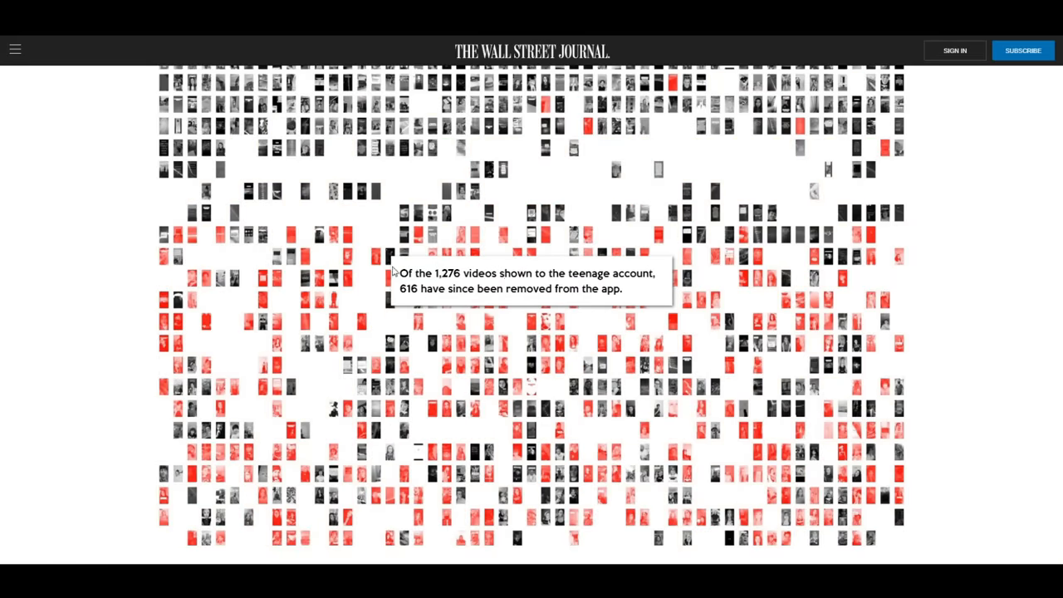
left_click_drag(395, 273, 623, 289)
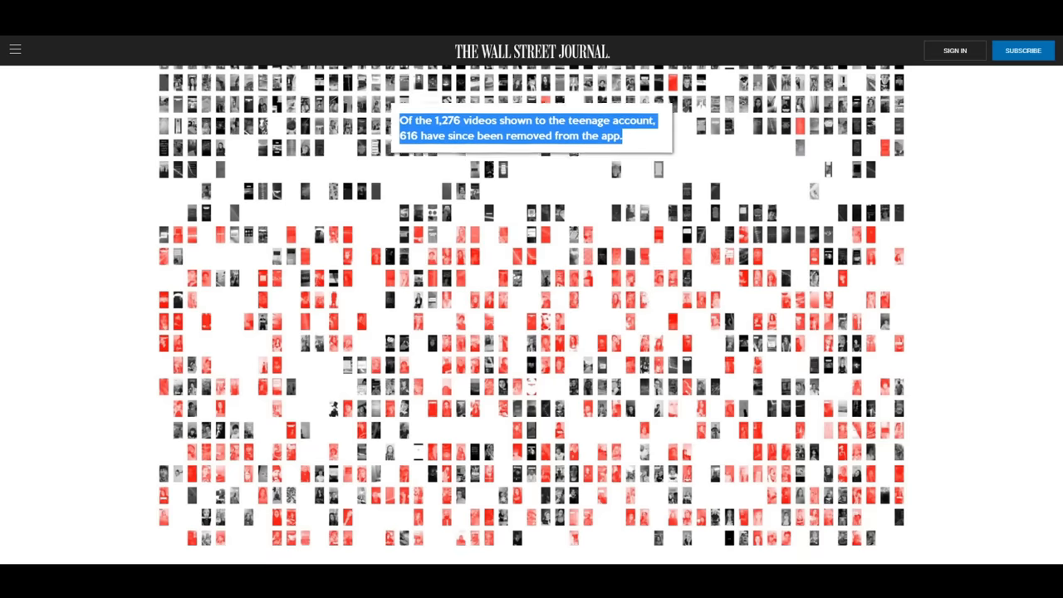
scroll("down", 3)
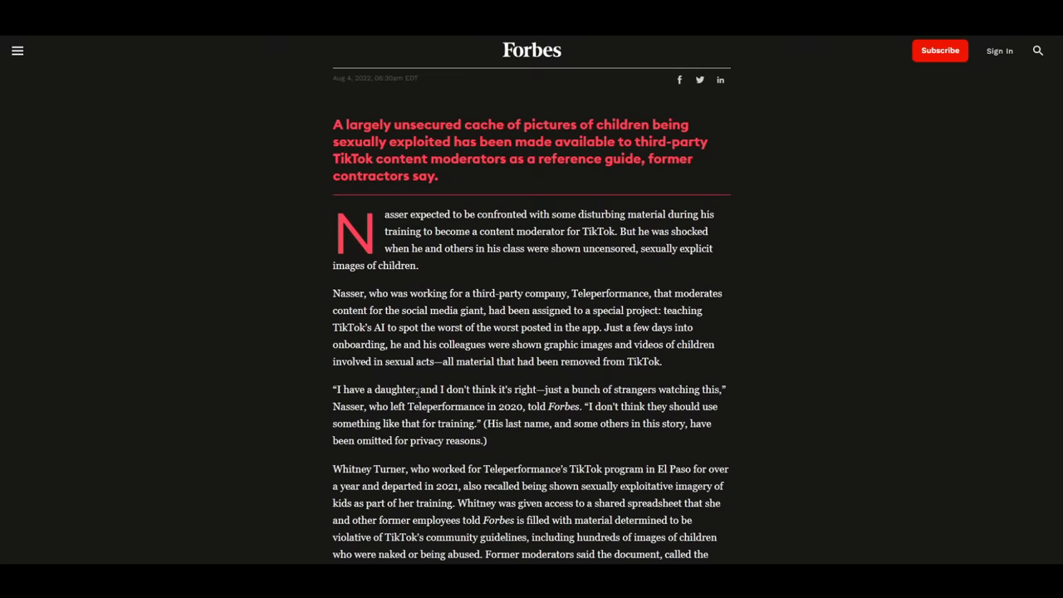
Skim through the rest of the Forbes moderator-training article.
scroll("down", 3)
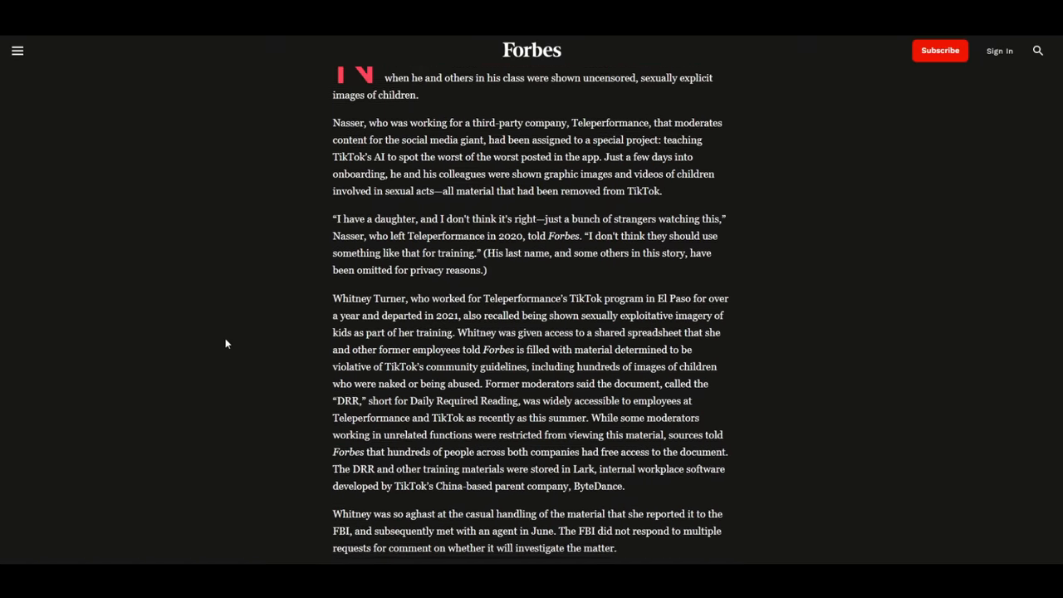
scroll("down", 3)
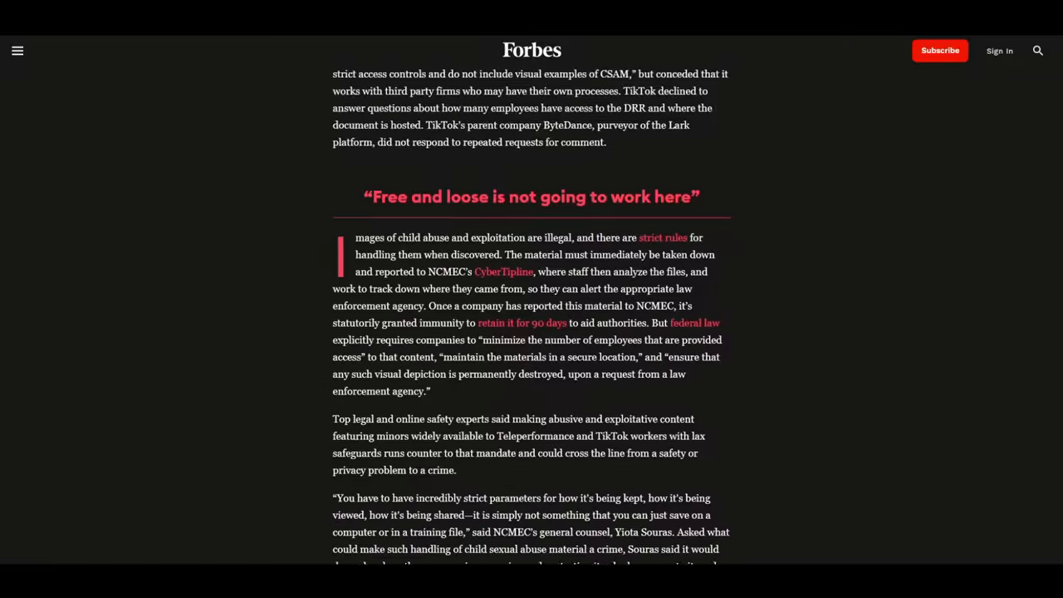
scroll("down", 3)
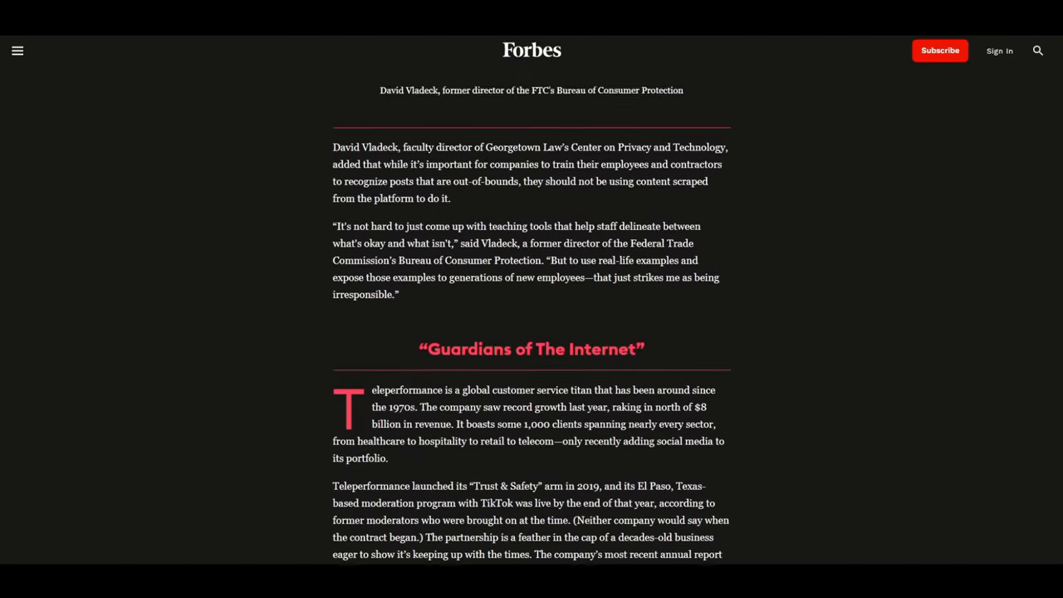
scroll("down", 3)
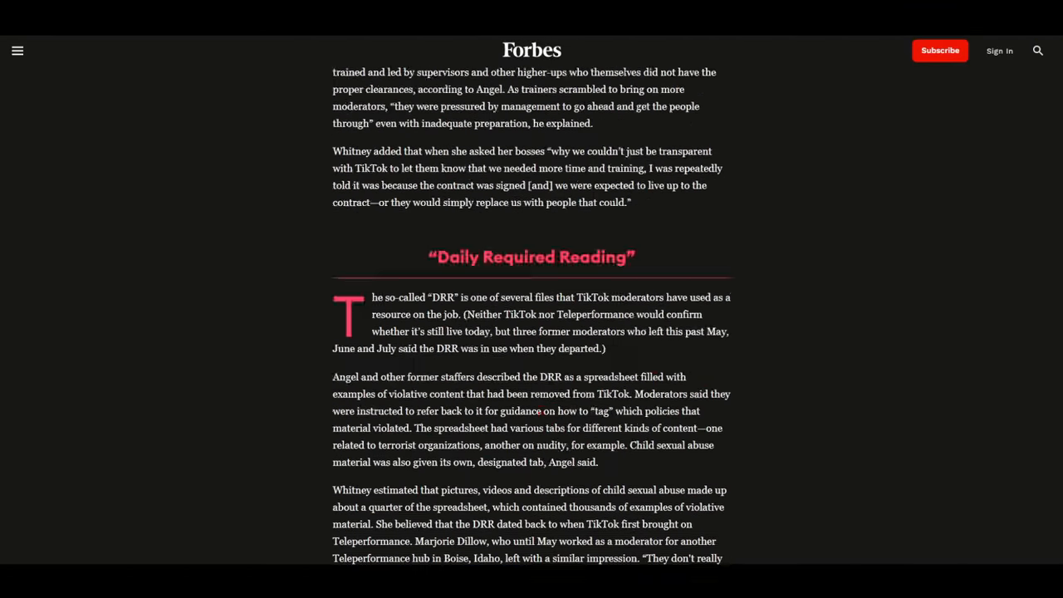
scroll("up", 3)
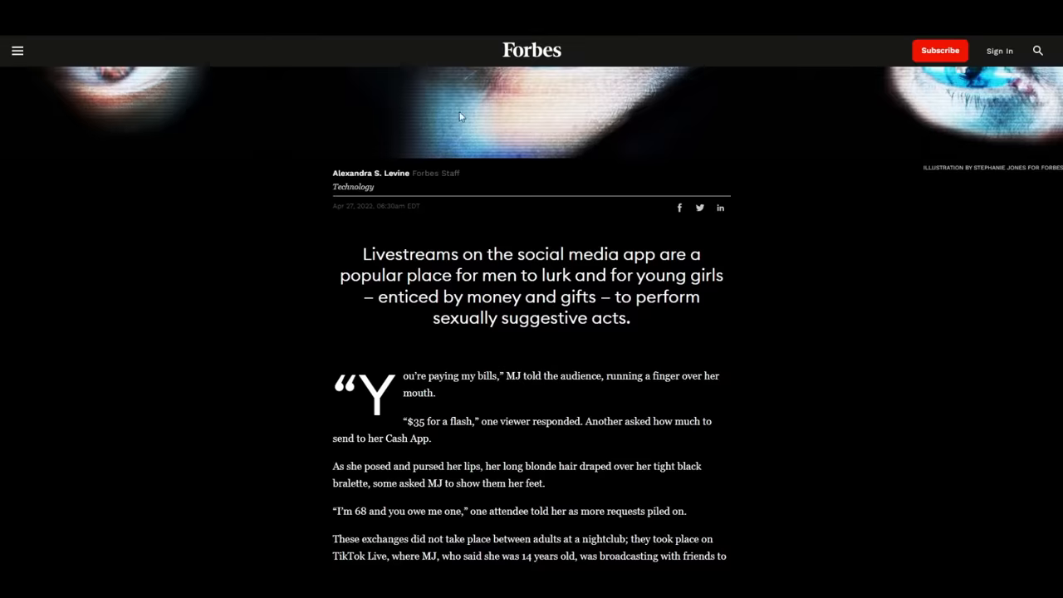
Highlight the TikTok Live livestream article headline and skim the article to its end.
scroll("up", 3)
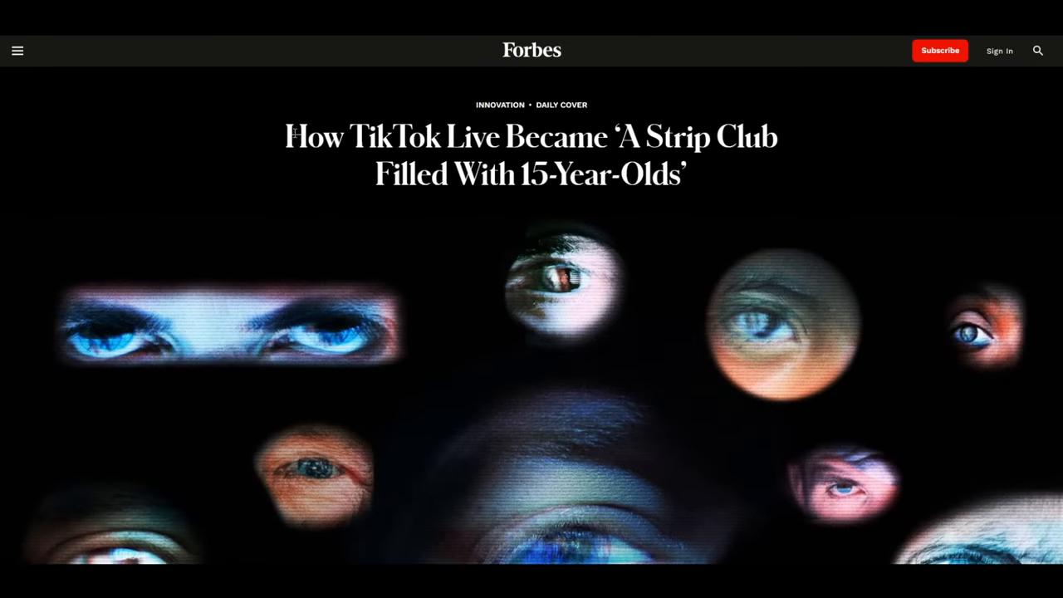
left_click_drag(287, 137, 688, 175)
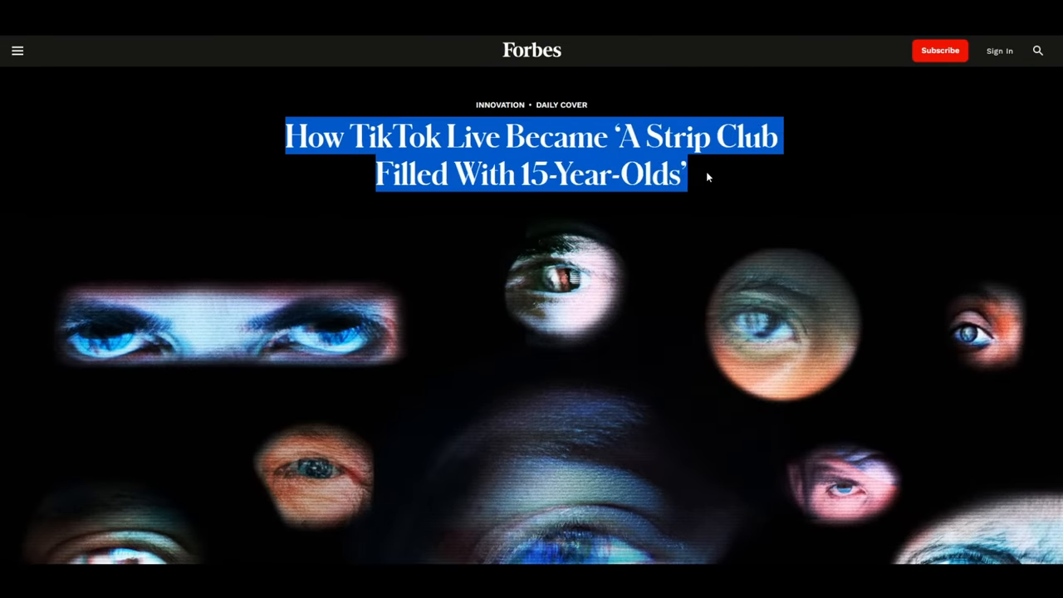
scroll("down", 3)
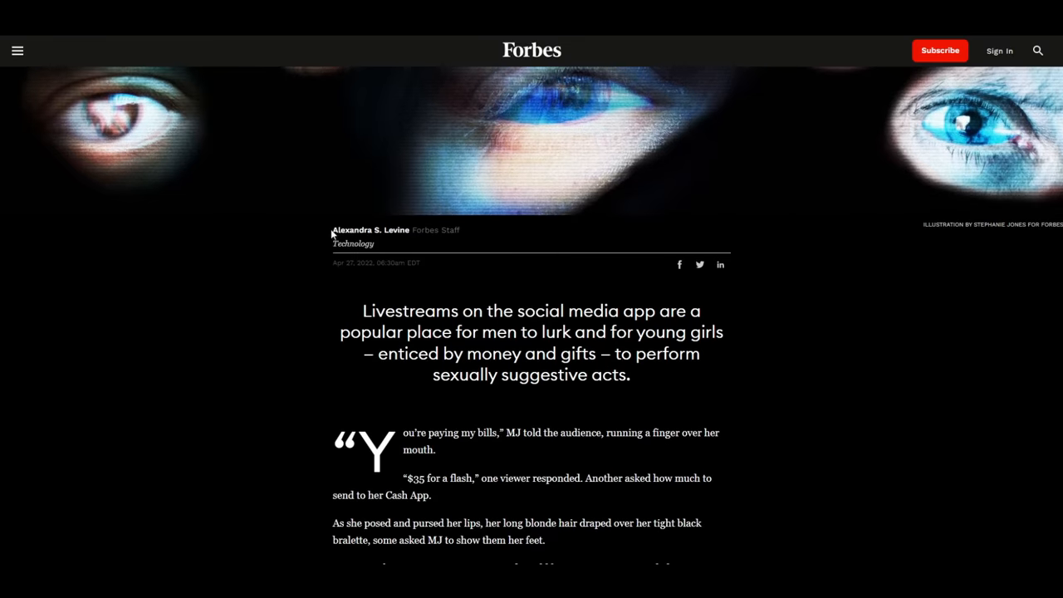
scroll("down", 3)
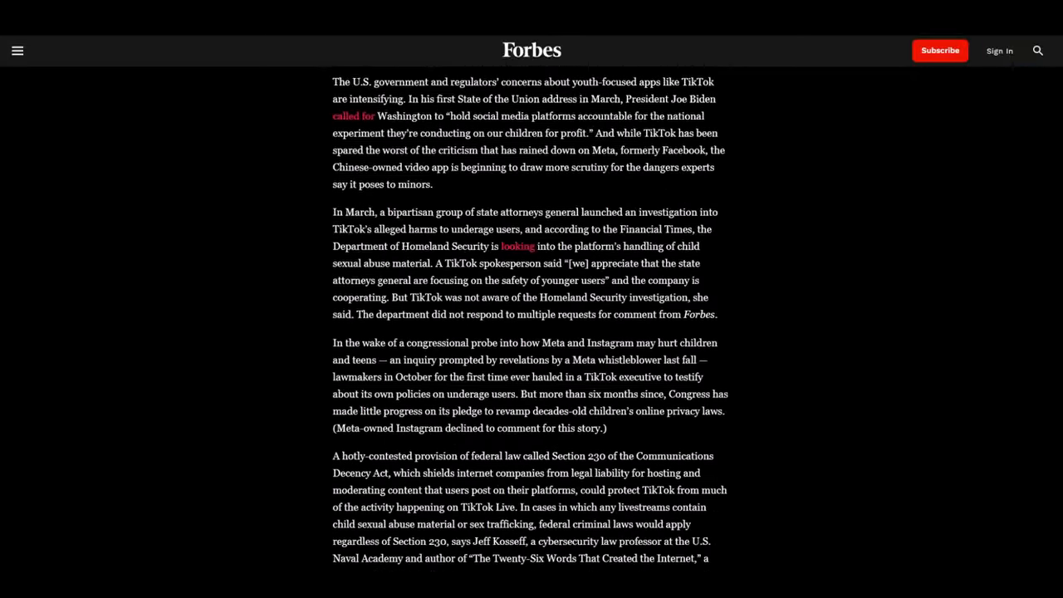
scroll("down", 3)
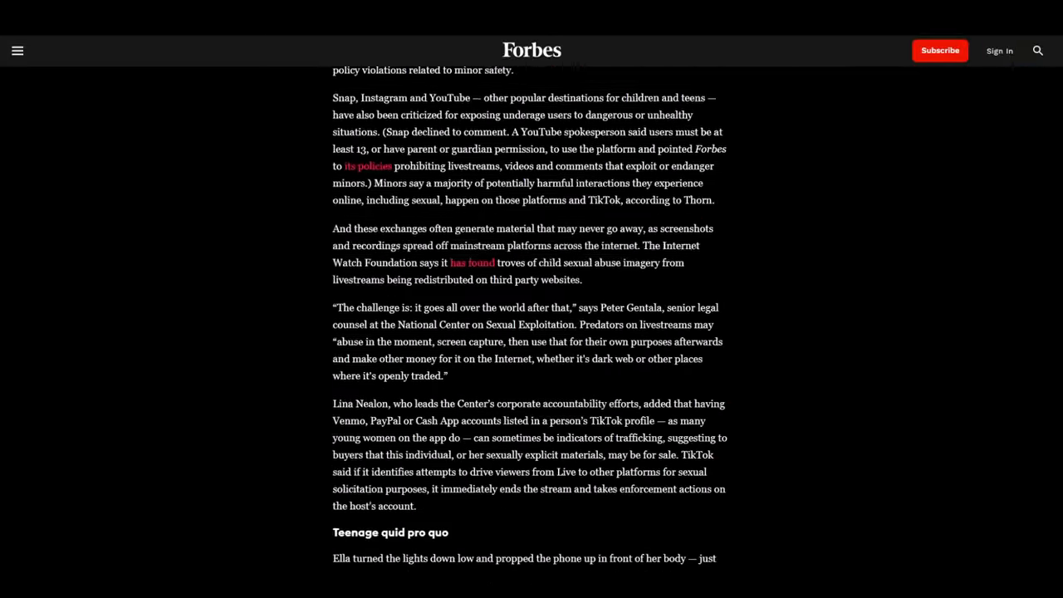
scroll("down", 3)
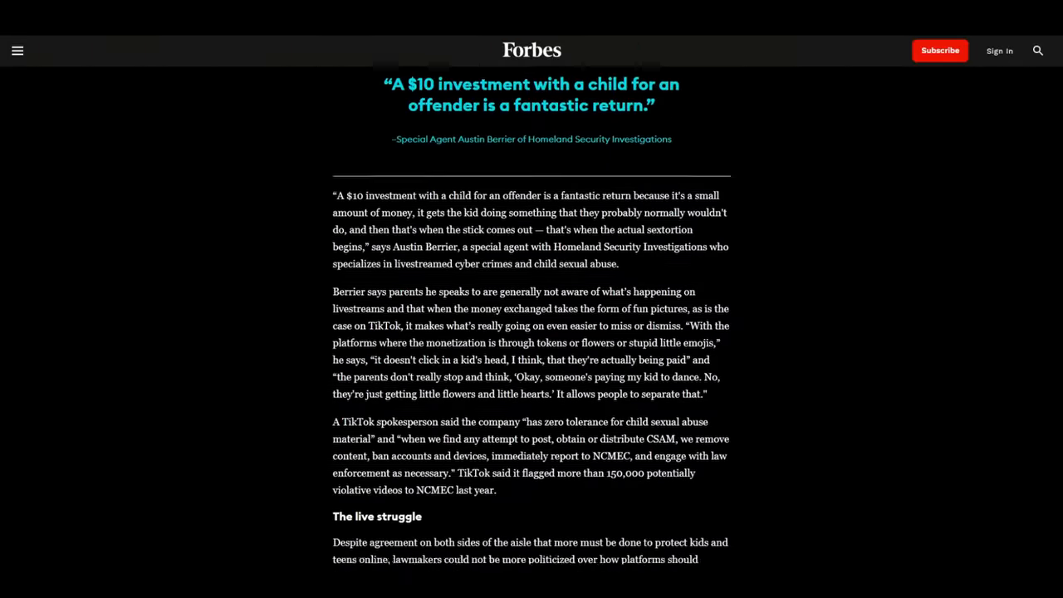
scroll("down", 3)
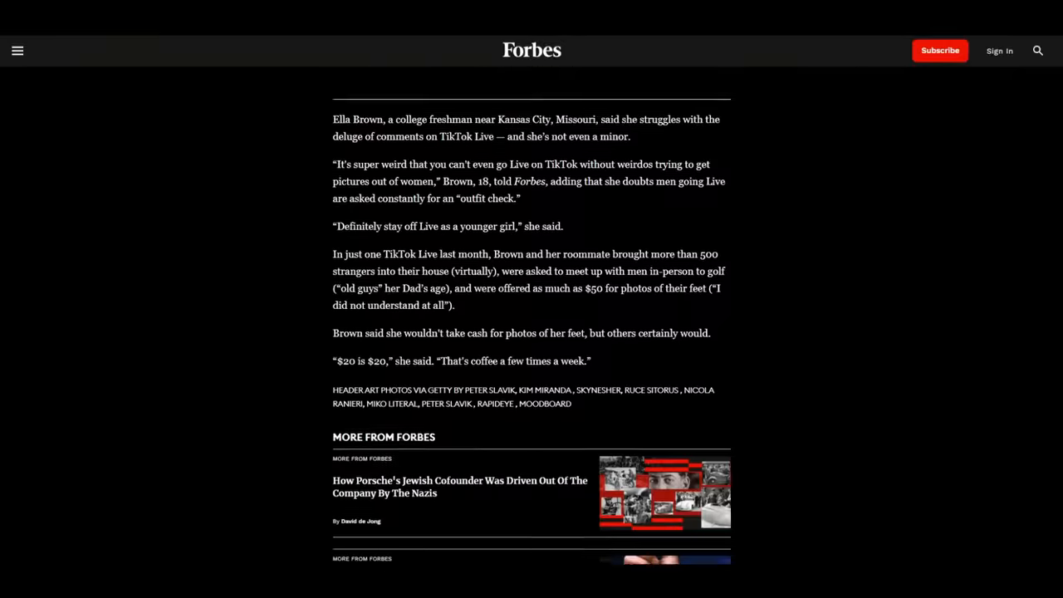
scroll("up", 3)
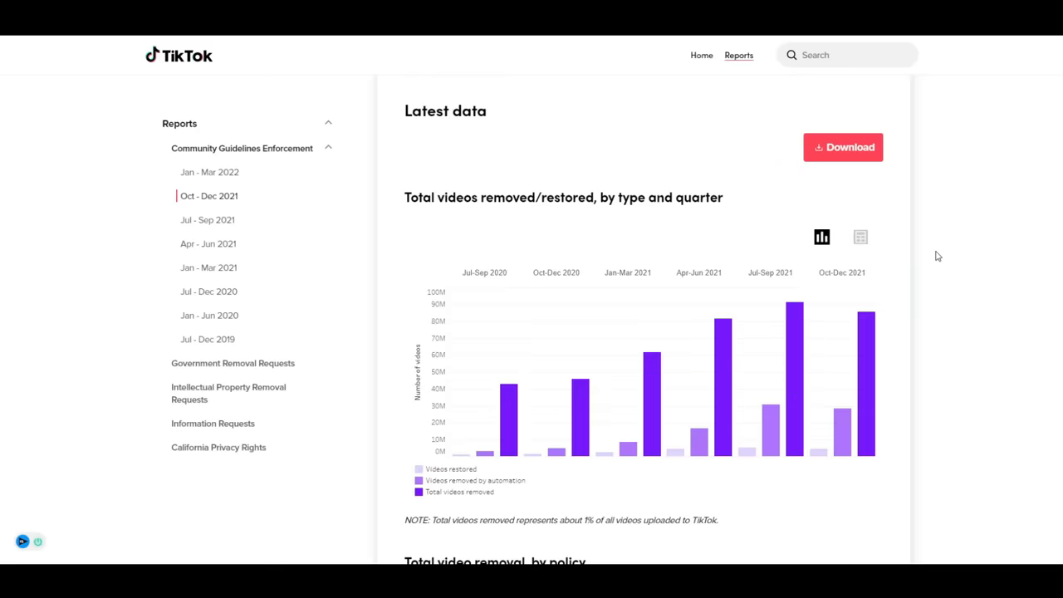
scroll("down", 3)
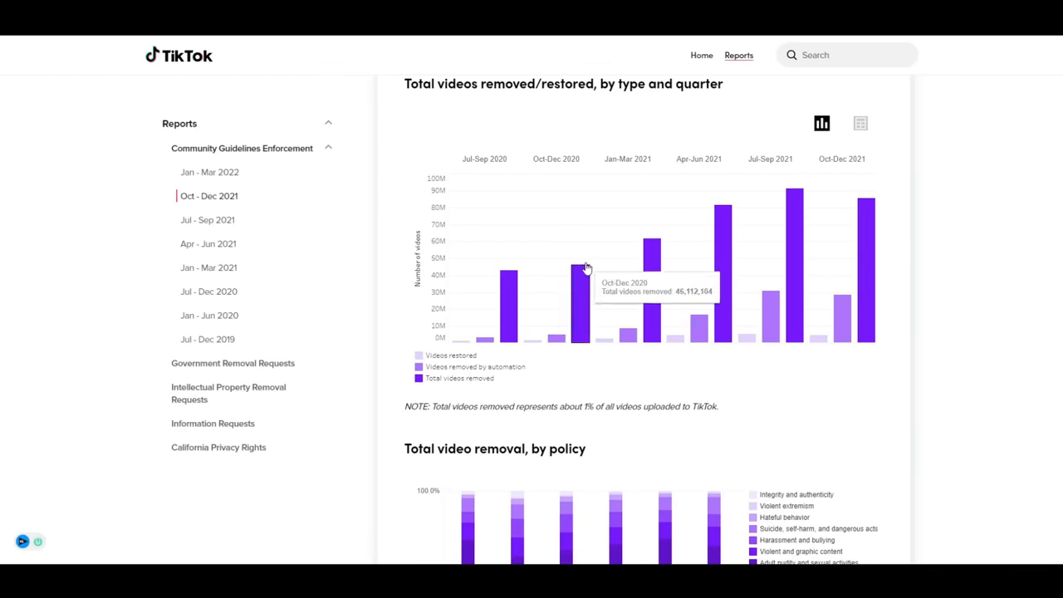
mouse_move(793, 217)
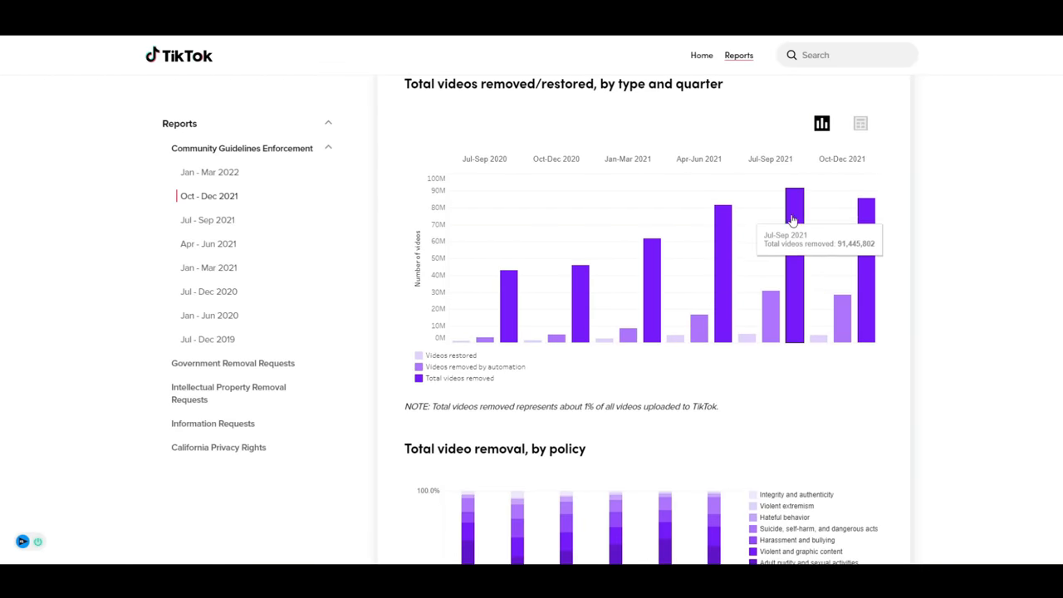
mouse_move(532, 296)
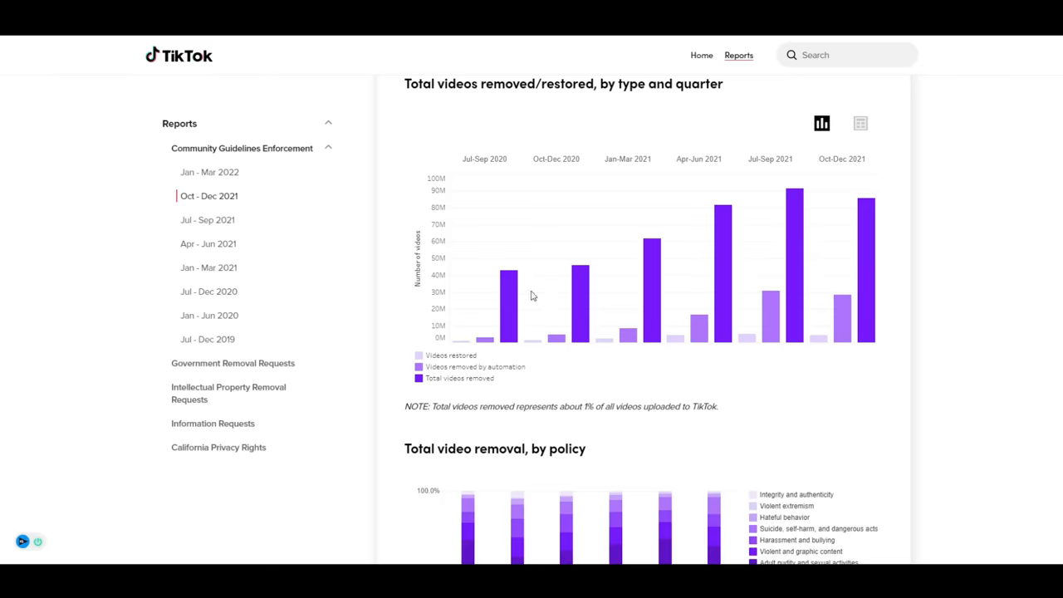
mouse_move(866, 241)
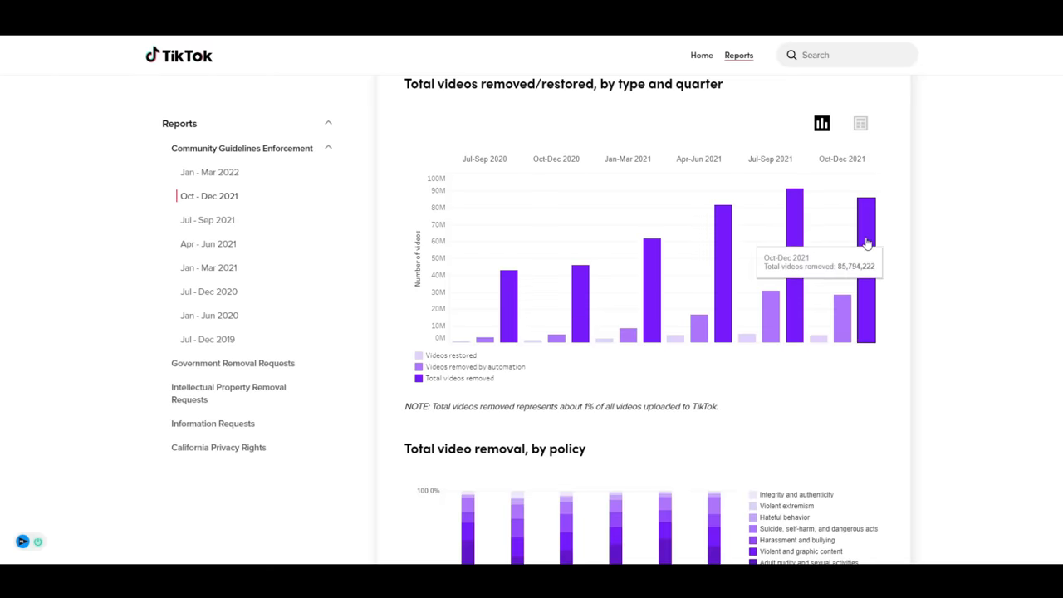
mouse_move(712, 343)
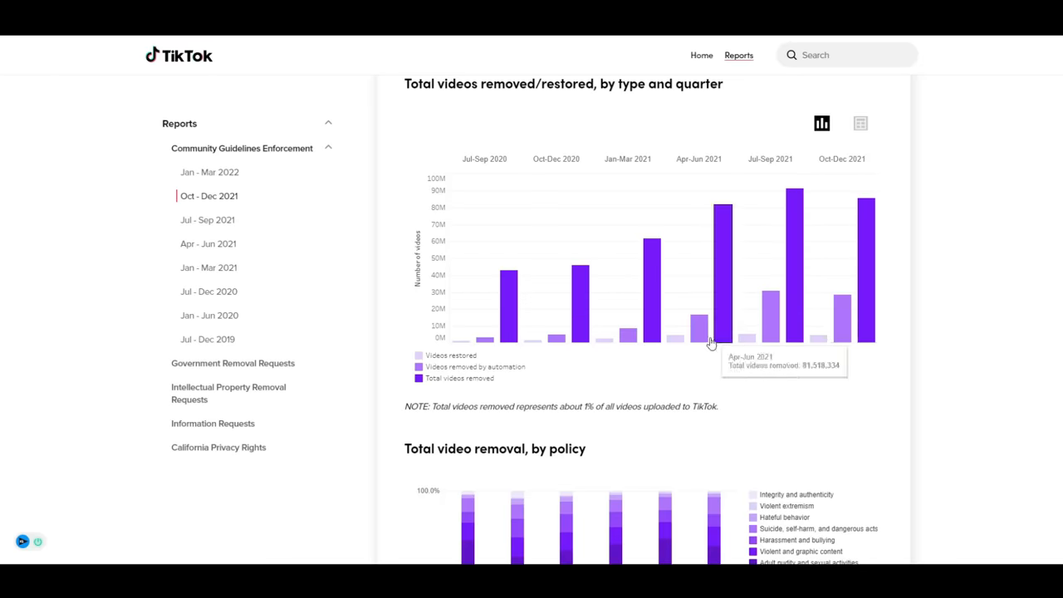
scroll("down", 3)
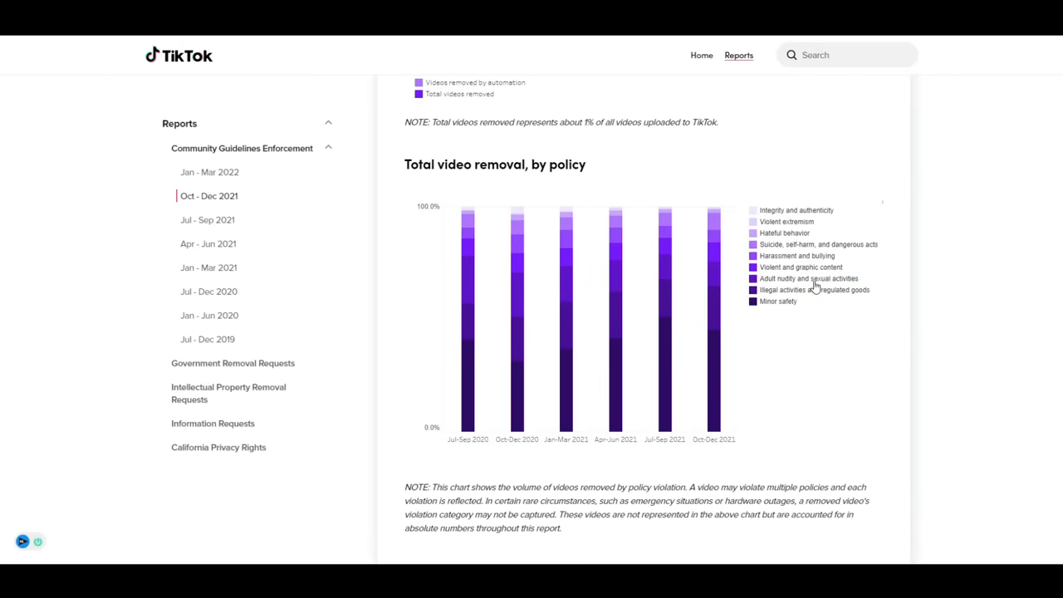
Isolate Minor safety in the 'Total video removal, by policy' chart, then continue down the report.
left_click(777, 300)
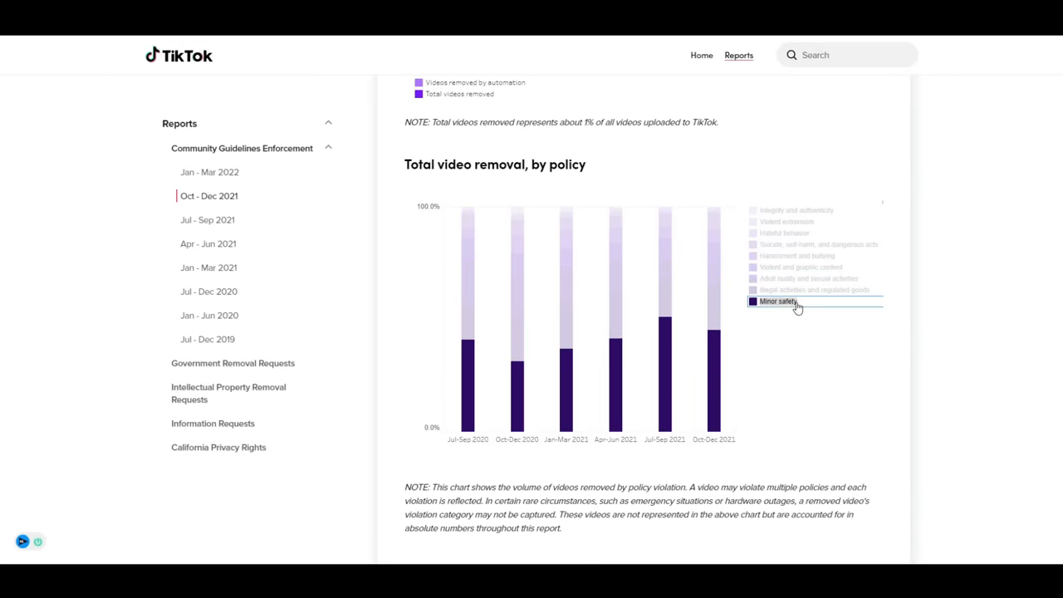
scroll("down", 3)
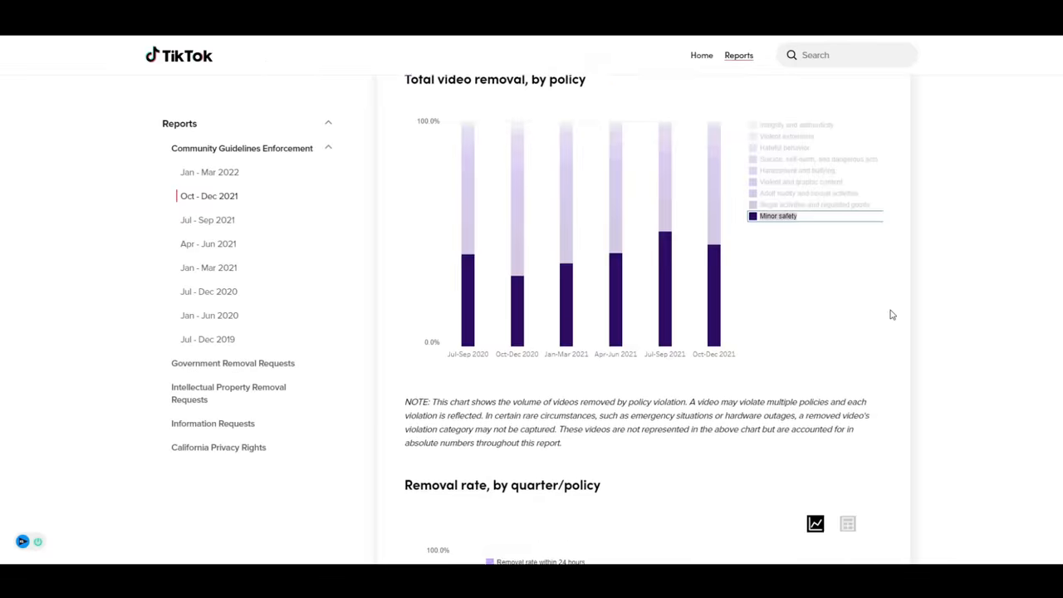
scroll("down", 3)
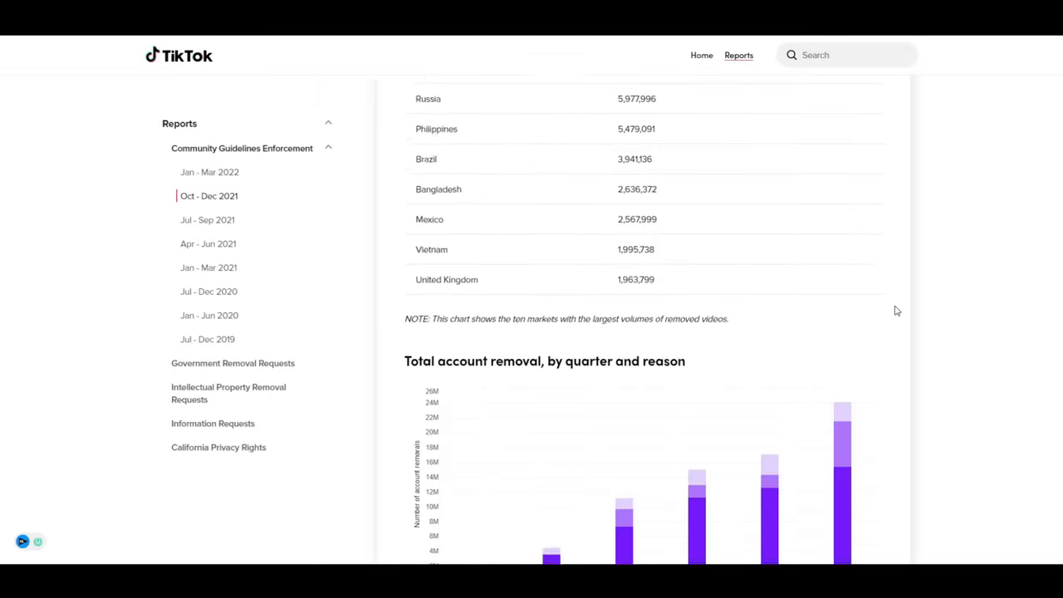
Filter the 'Total account removal' chart to accounts suspected to be under 13.
scroll("down", 3)
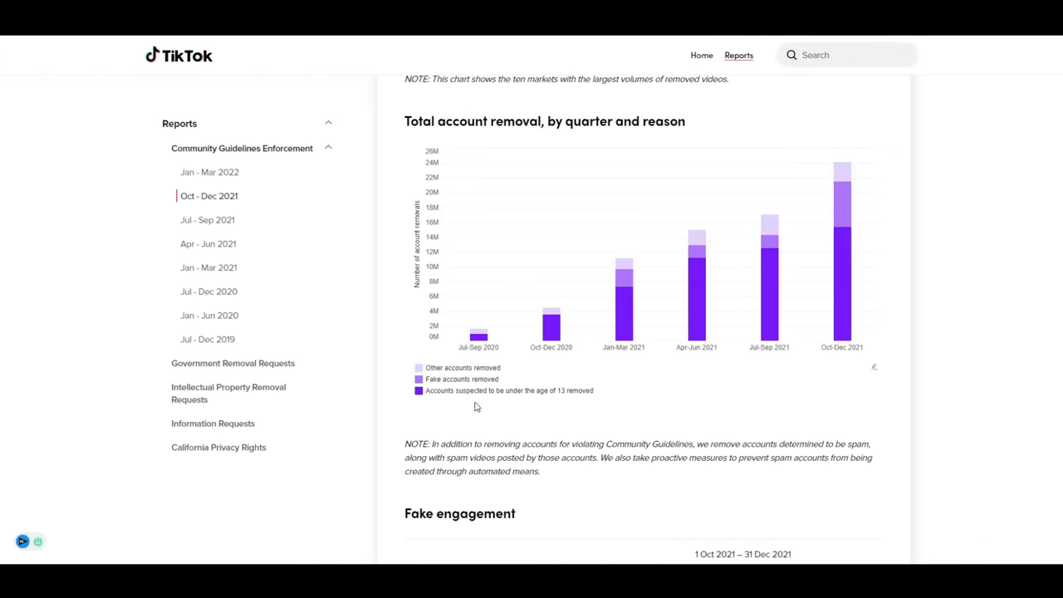
left_click(508, 391)
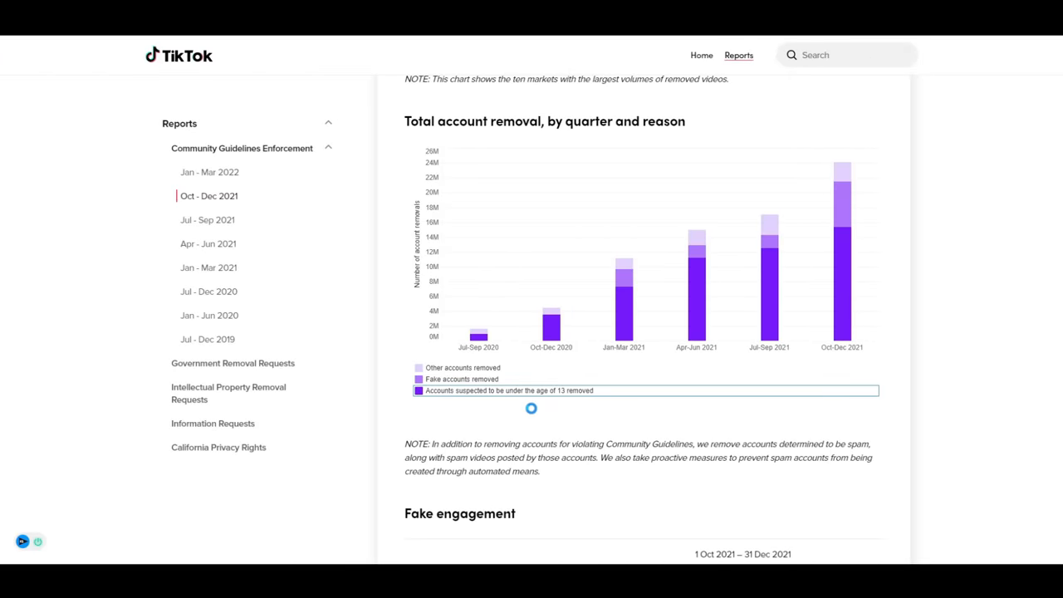
left_click(507, 390)
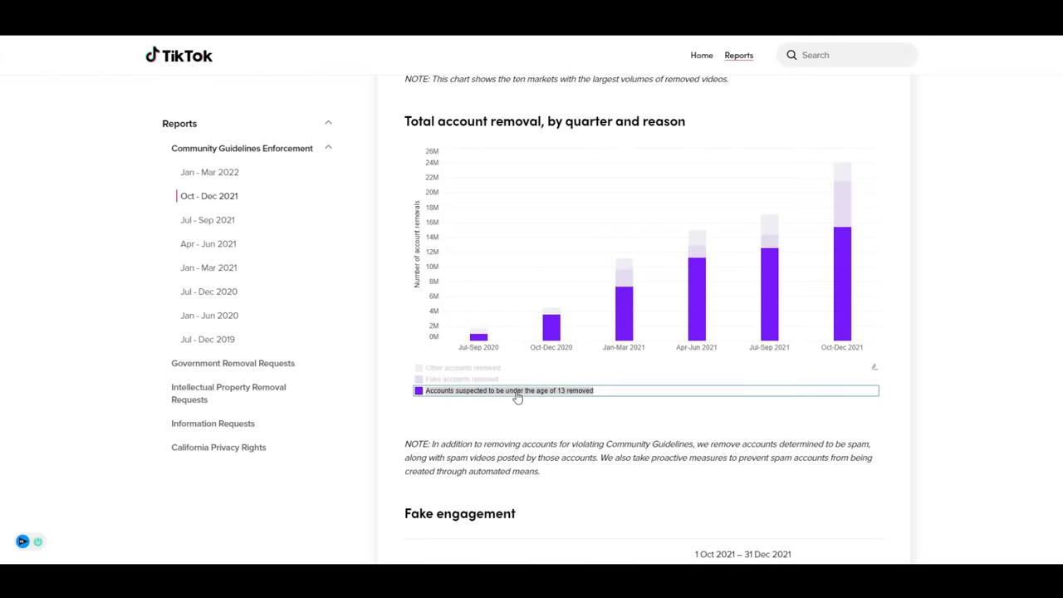
mouse_move(854, 302)
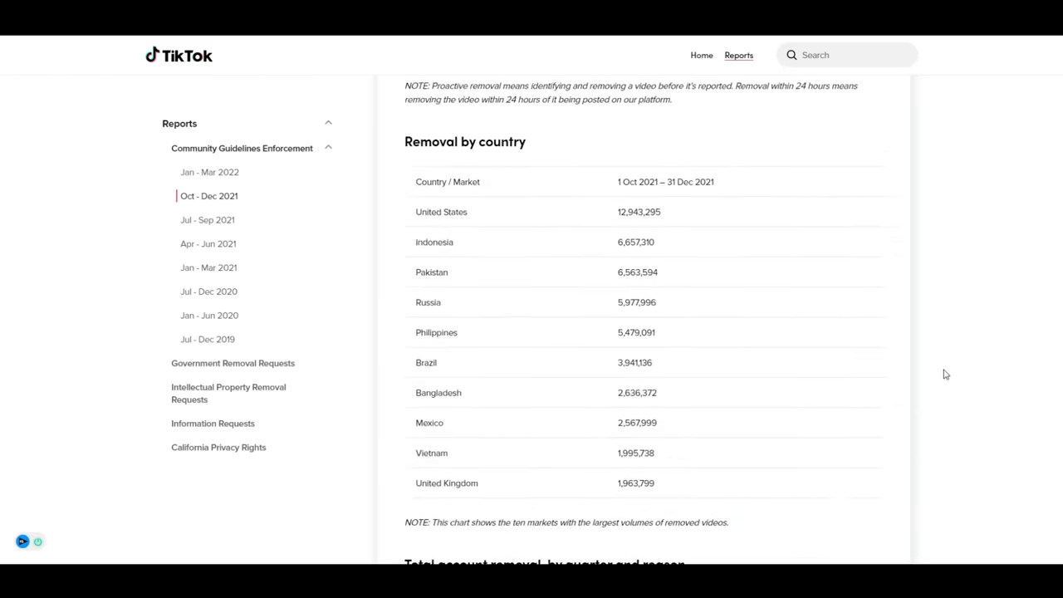
scroll("down", 3)
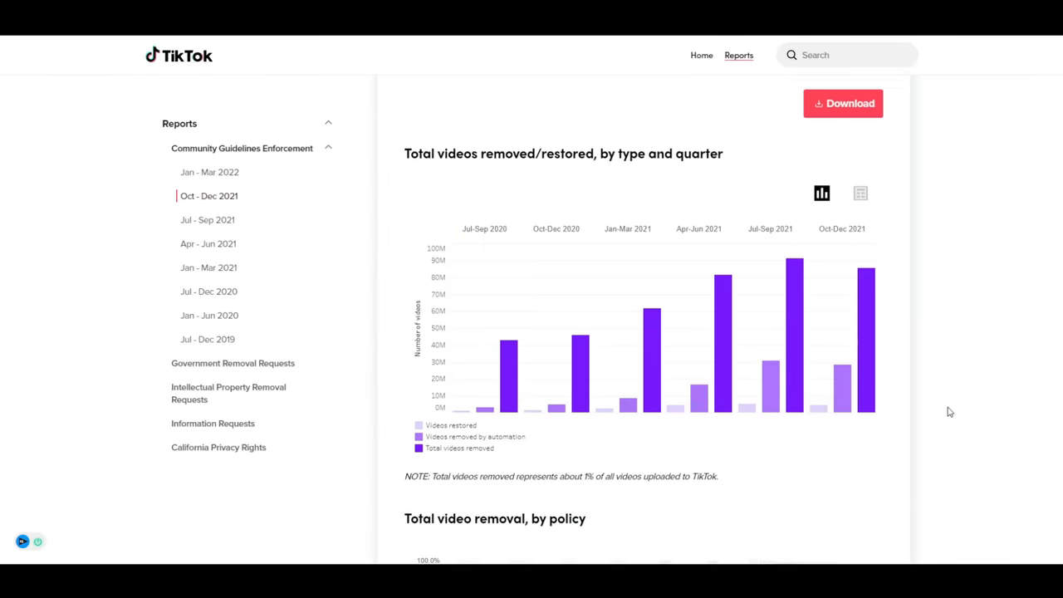